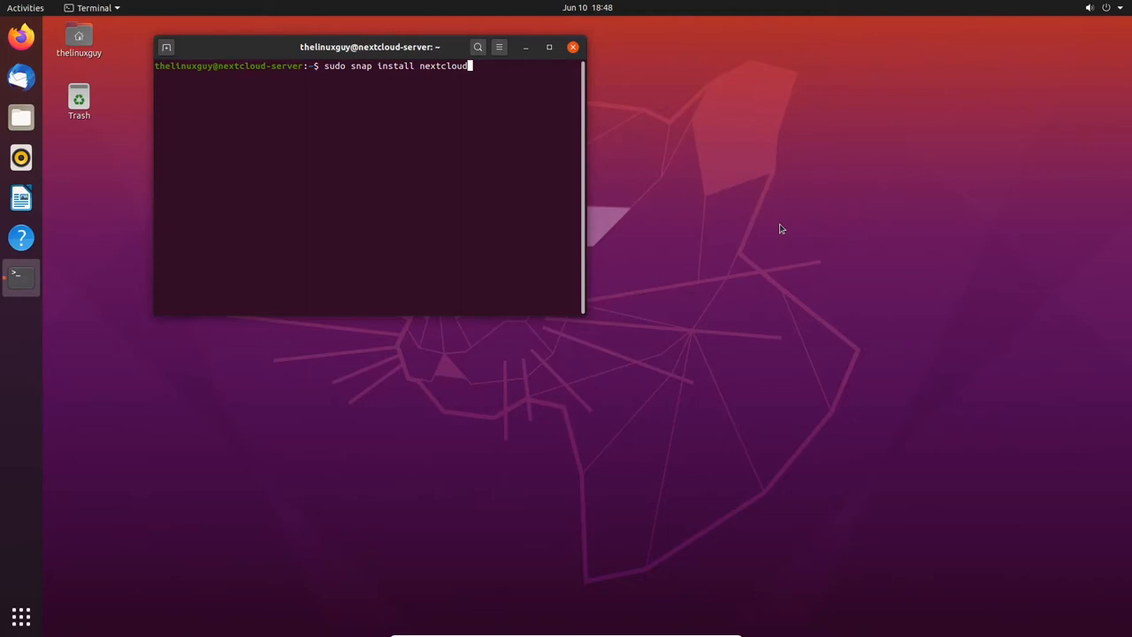
mouse_move(799, 216)
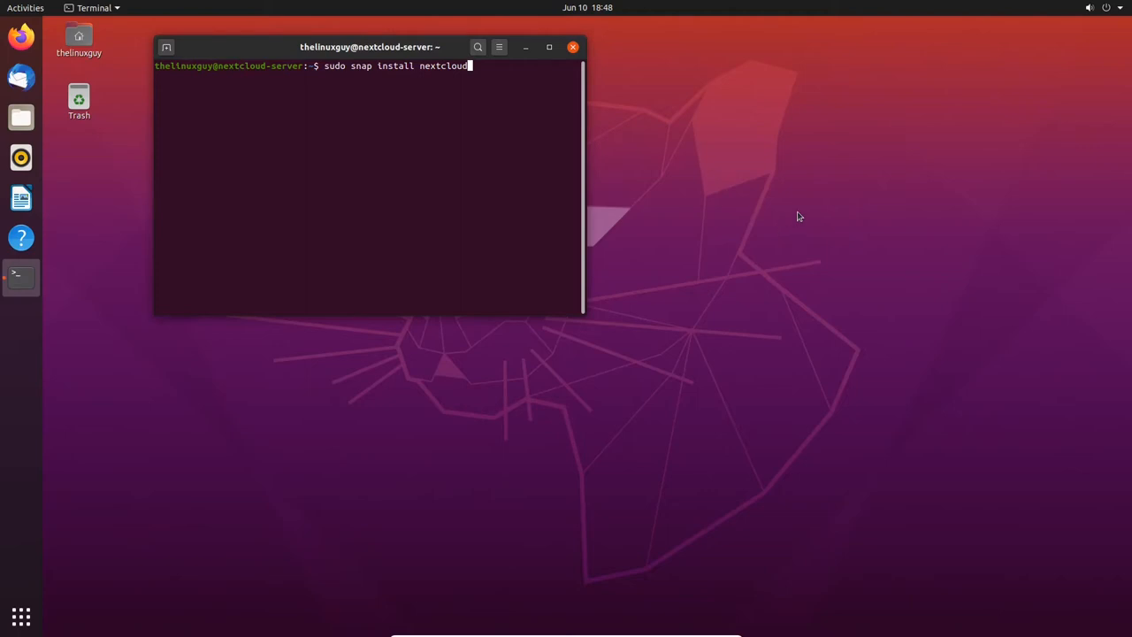
- Run sudo snap install nextcloud, installing Nextcloud 18.0.4snap4
drag(369, 46, 373, 103)
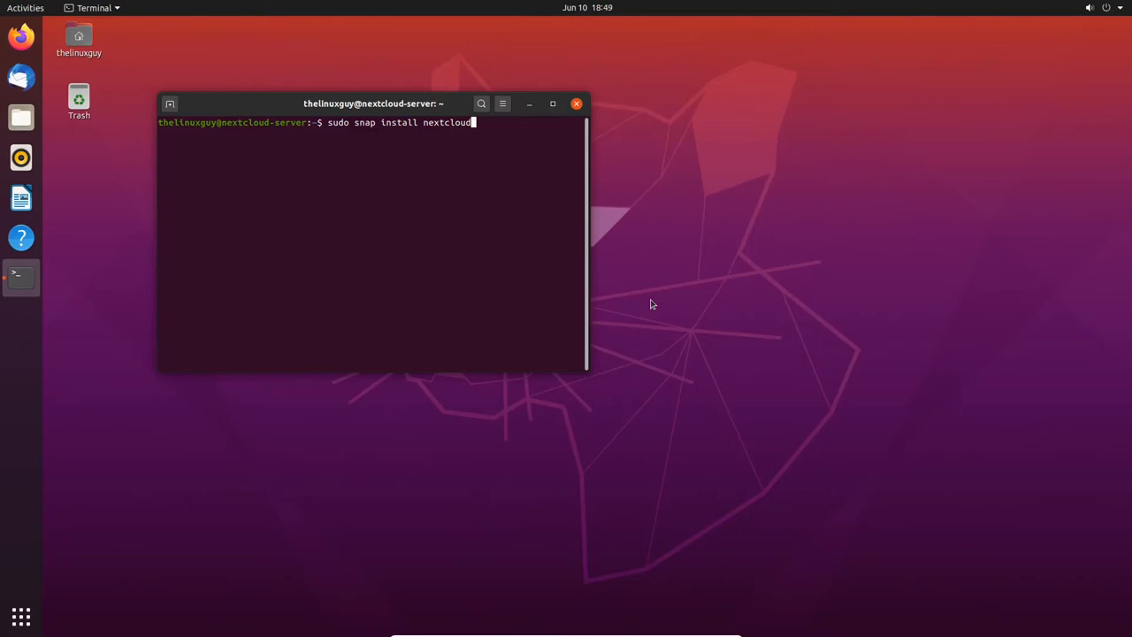
mouse_move(495, 180)
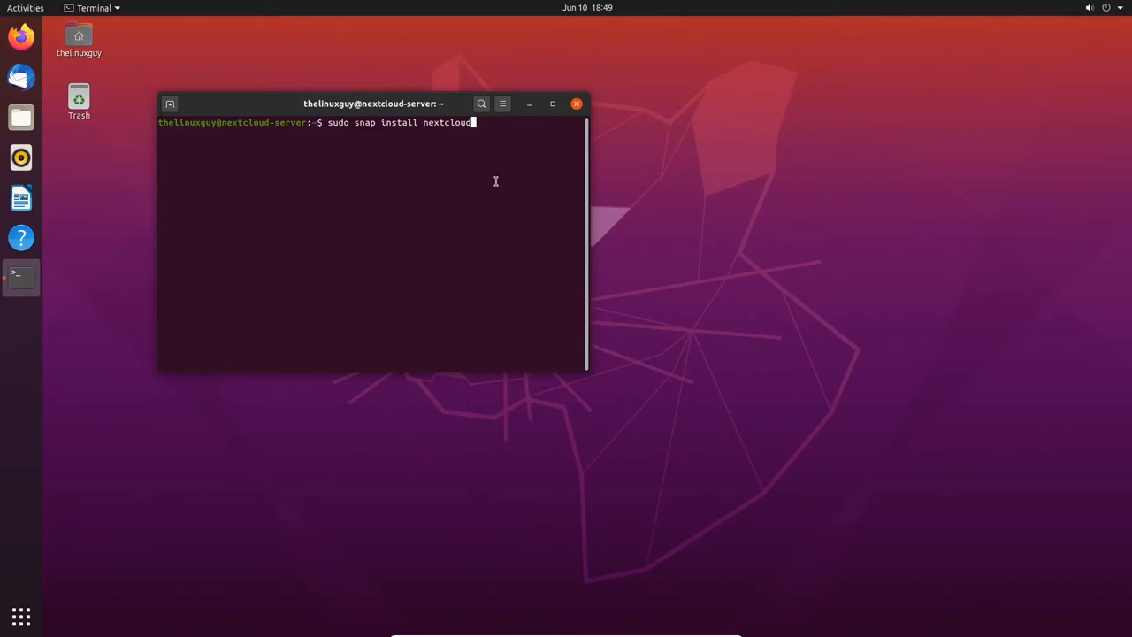
key(Return)
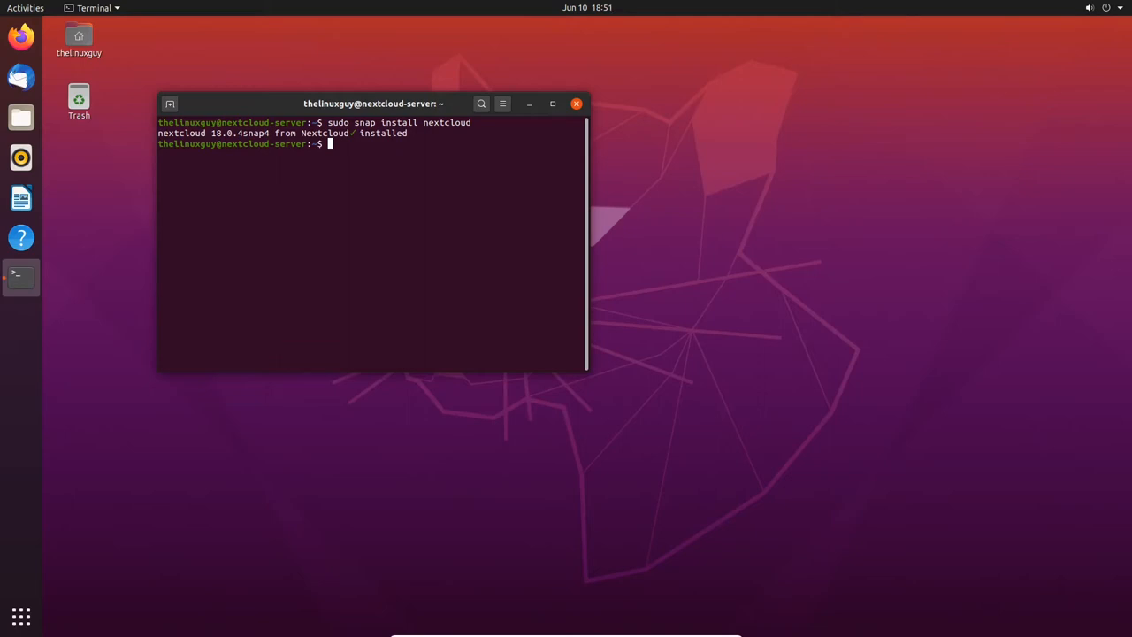
mouse_move(481, 175)
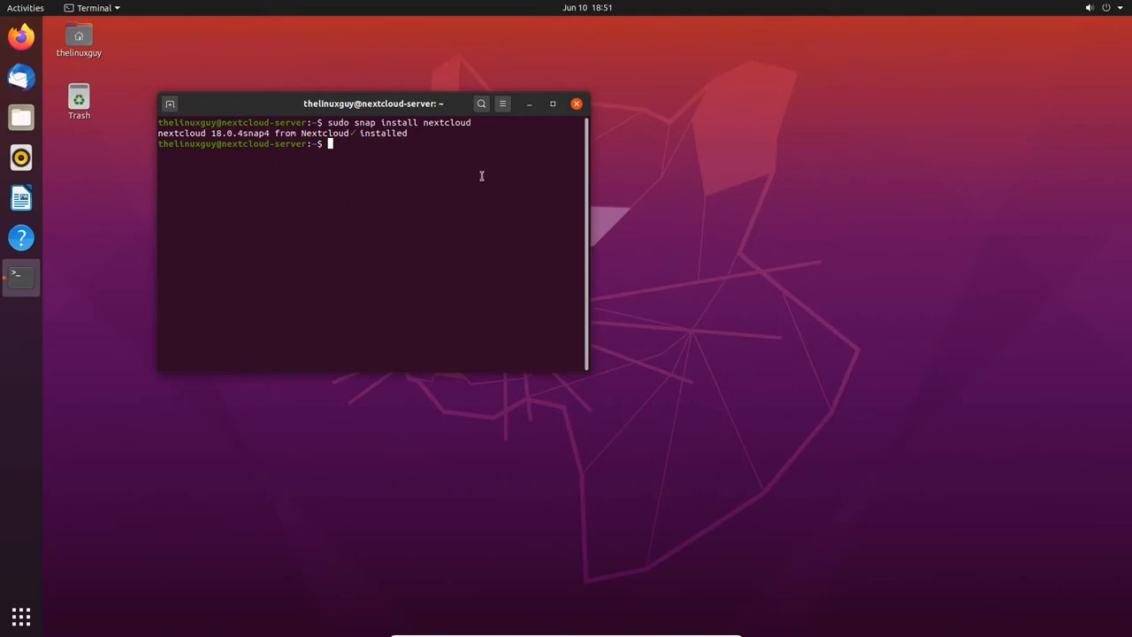
- Launch Firefox and load localhost in a new tab to reach the Nextcloud page
click(21, 35)
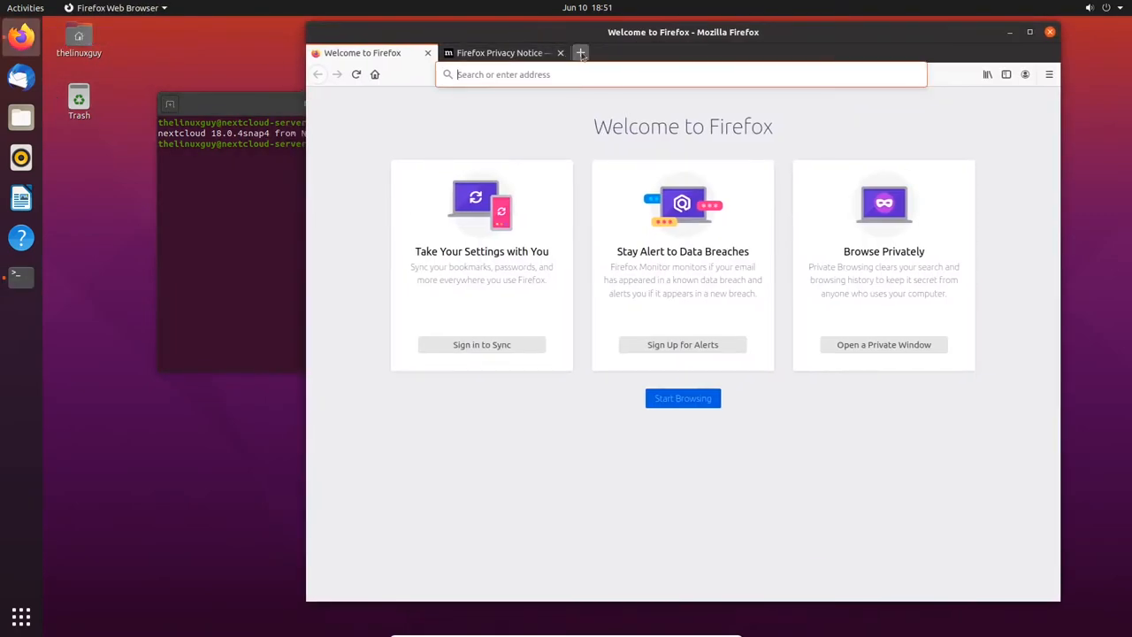
click(580, 53)
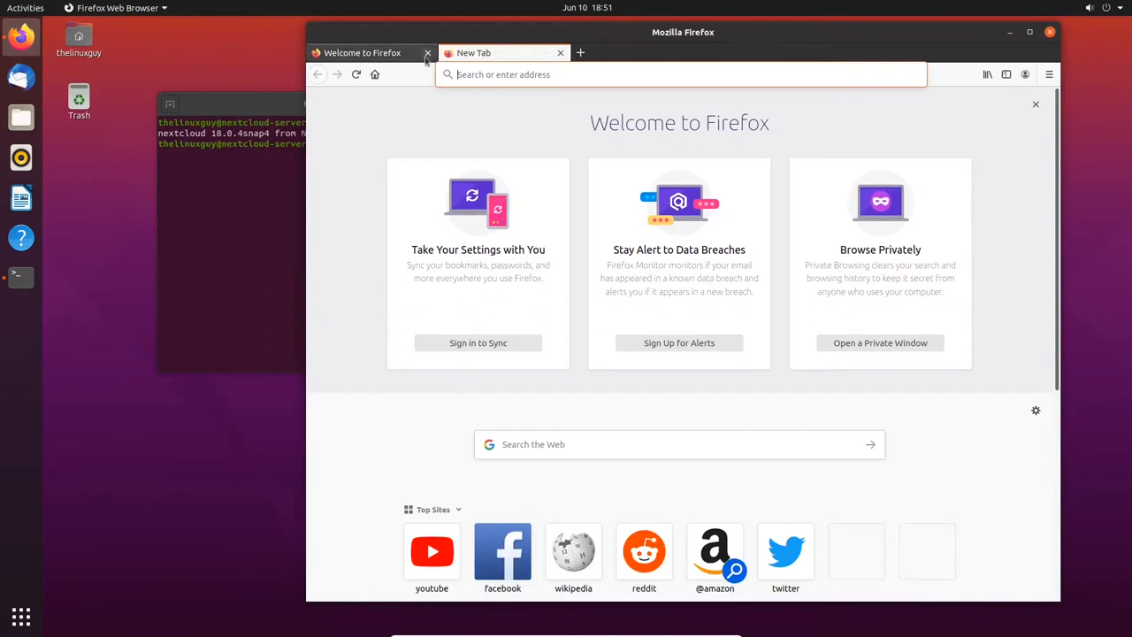
text(localh)
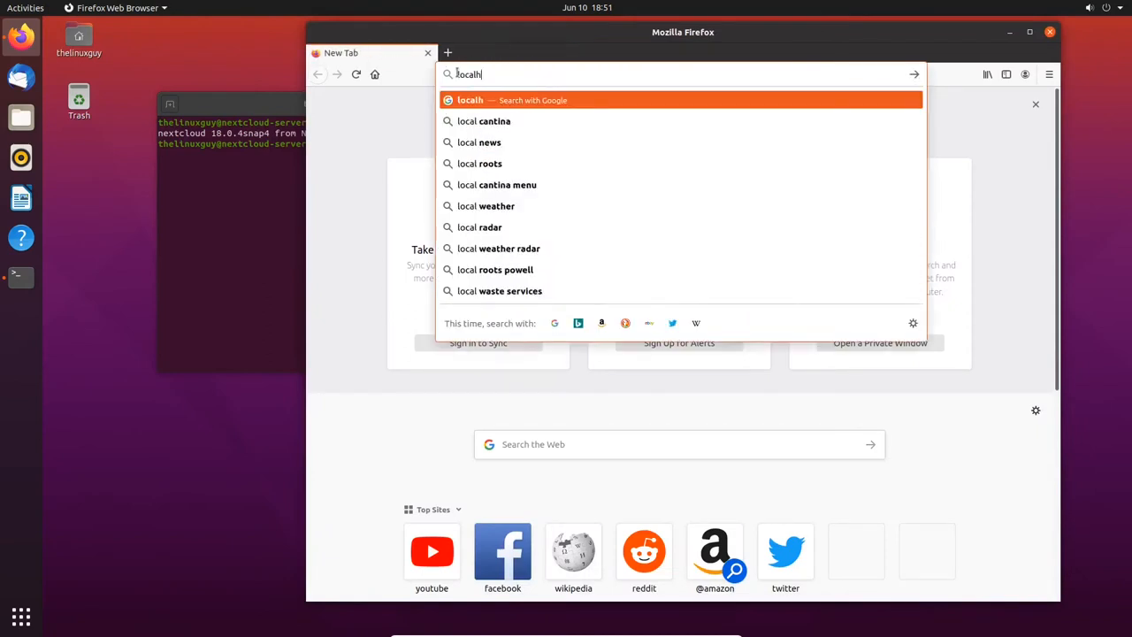
key(Return)
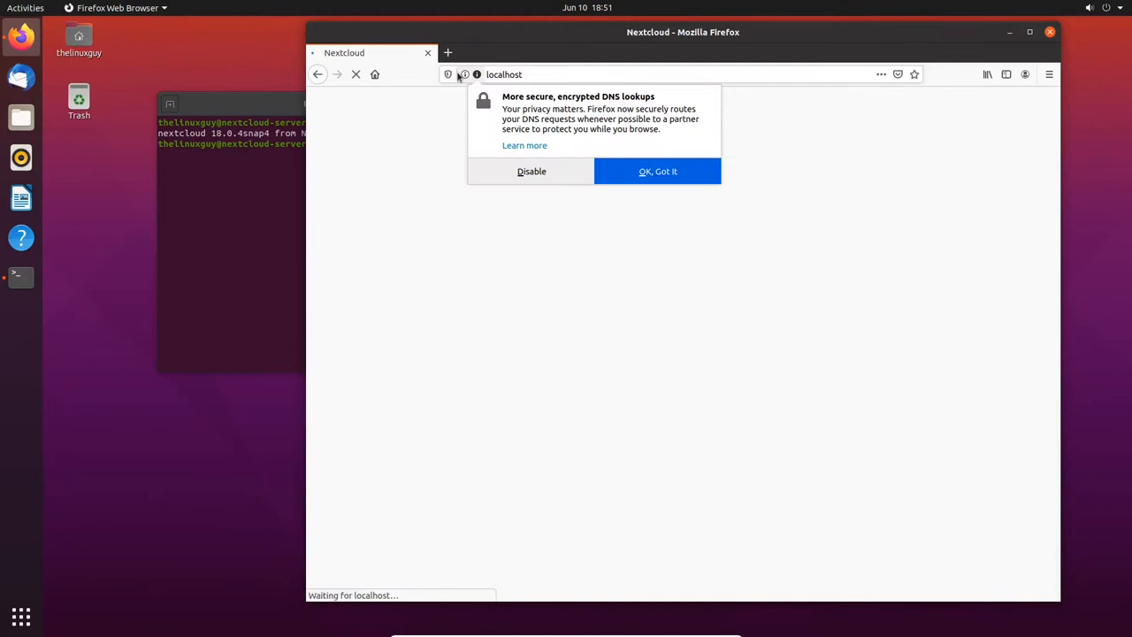
- Enter admin username 'thelinuxguy' and a strong password on the setup page
click(657, 170)
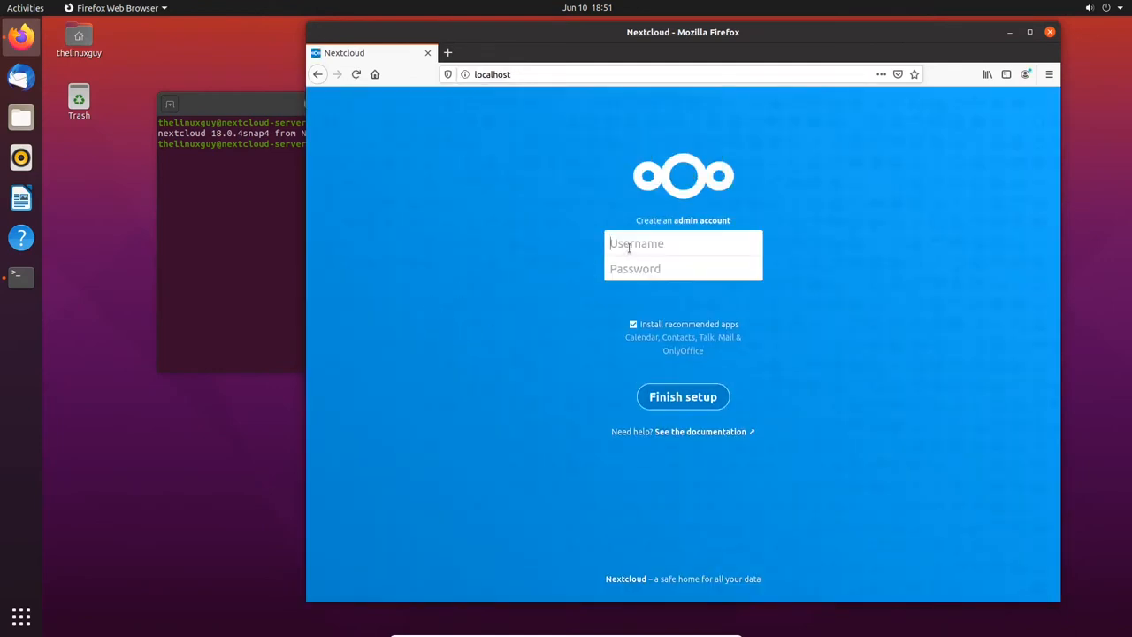
text(the)
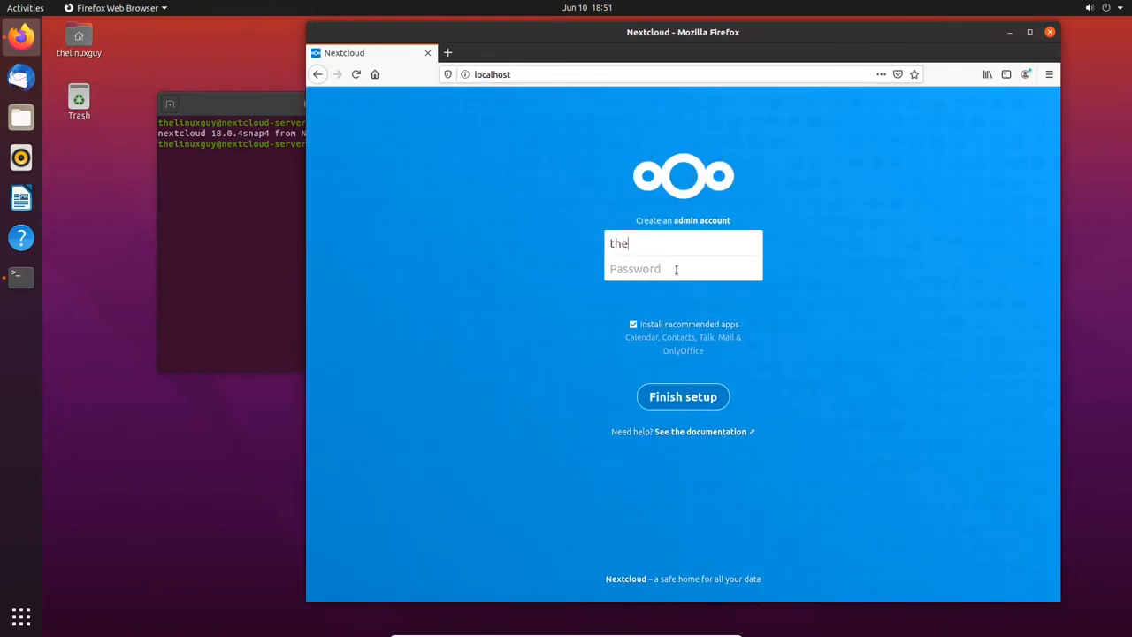
text(linuxguy)
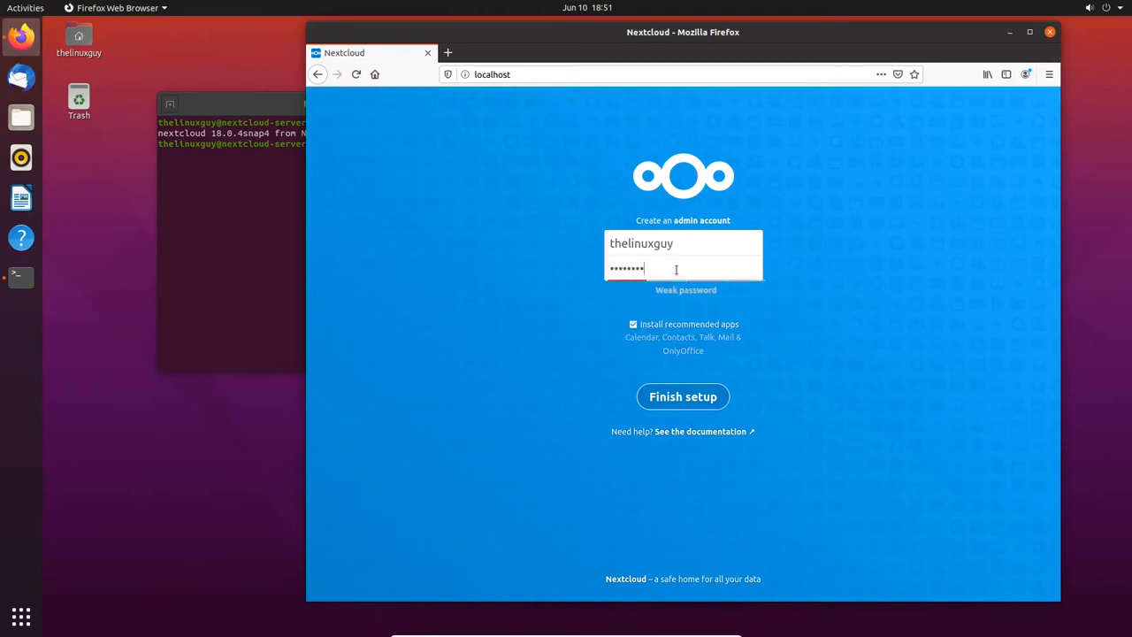
text(password)
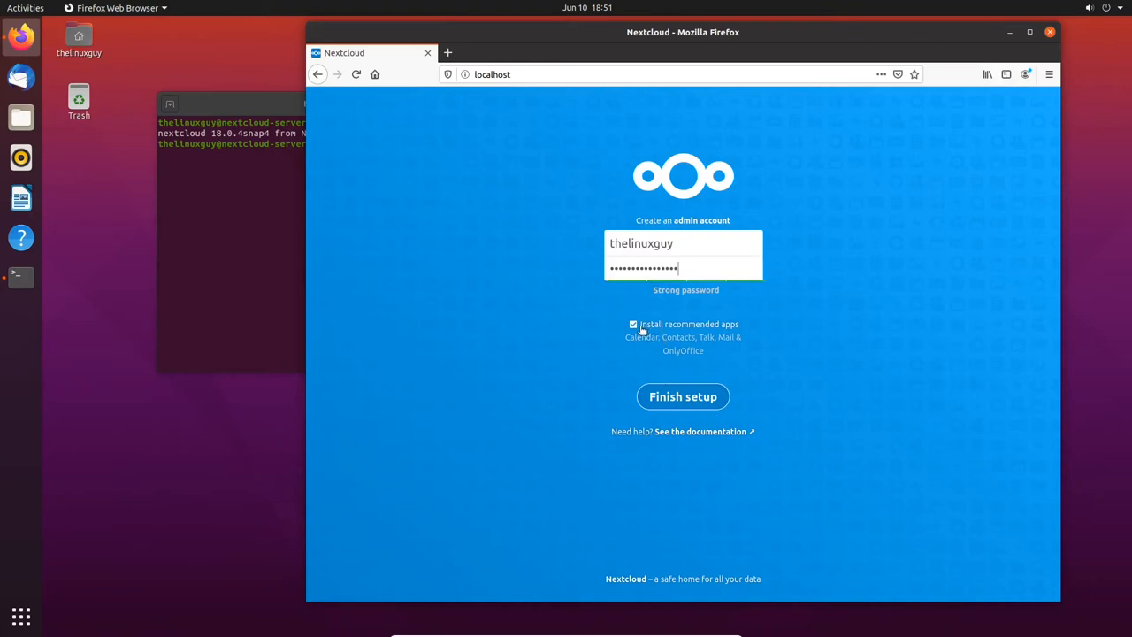
mouse_move(651, 346)
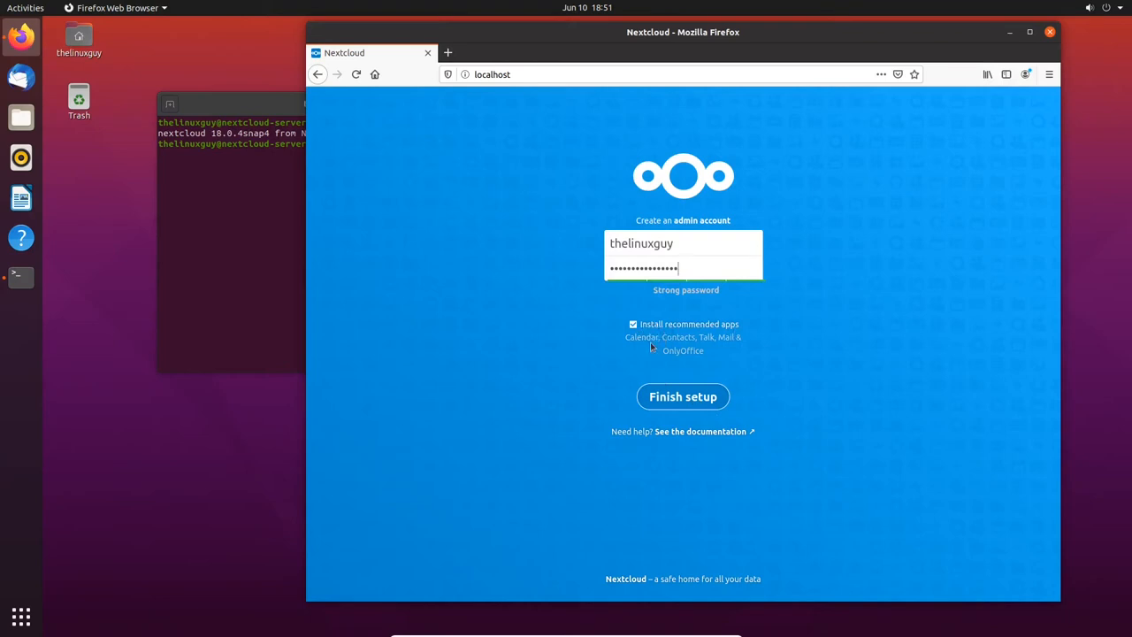
mouse_move(734, 366)
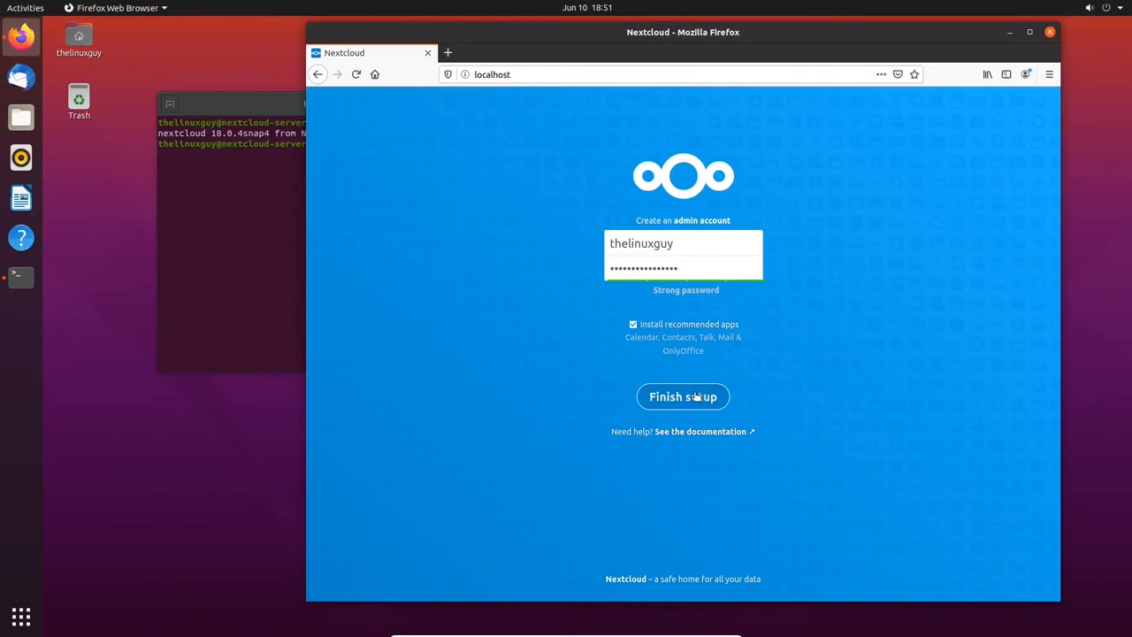
- Finish setup so the recommended apps install and the Files page opens
click(683, 396)
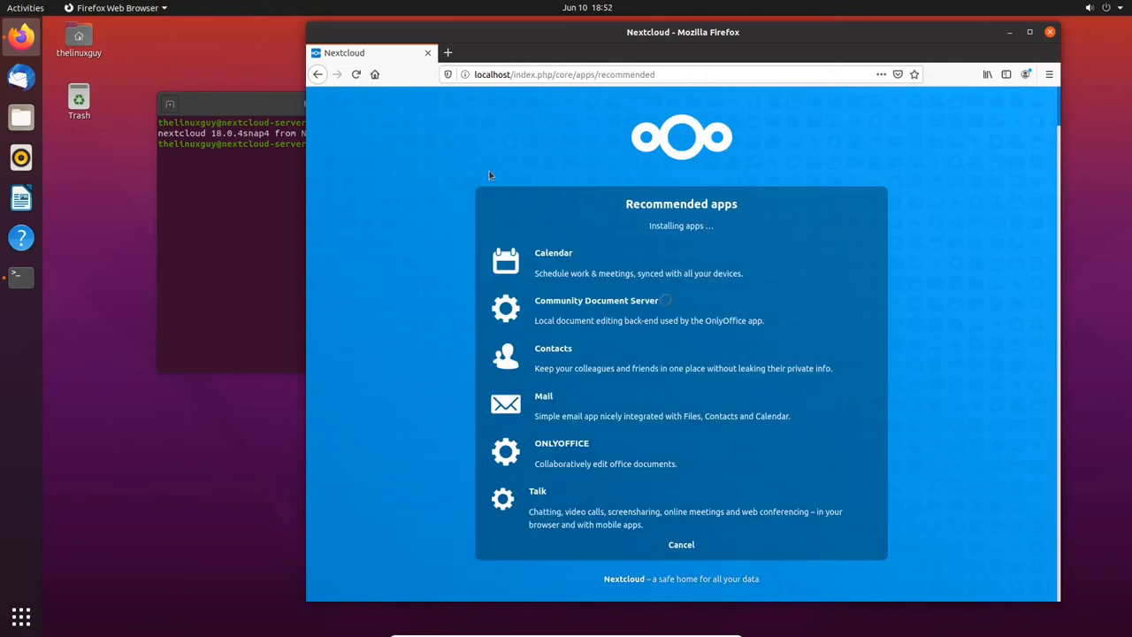
mouse_move(753, 244)
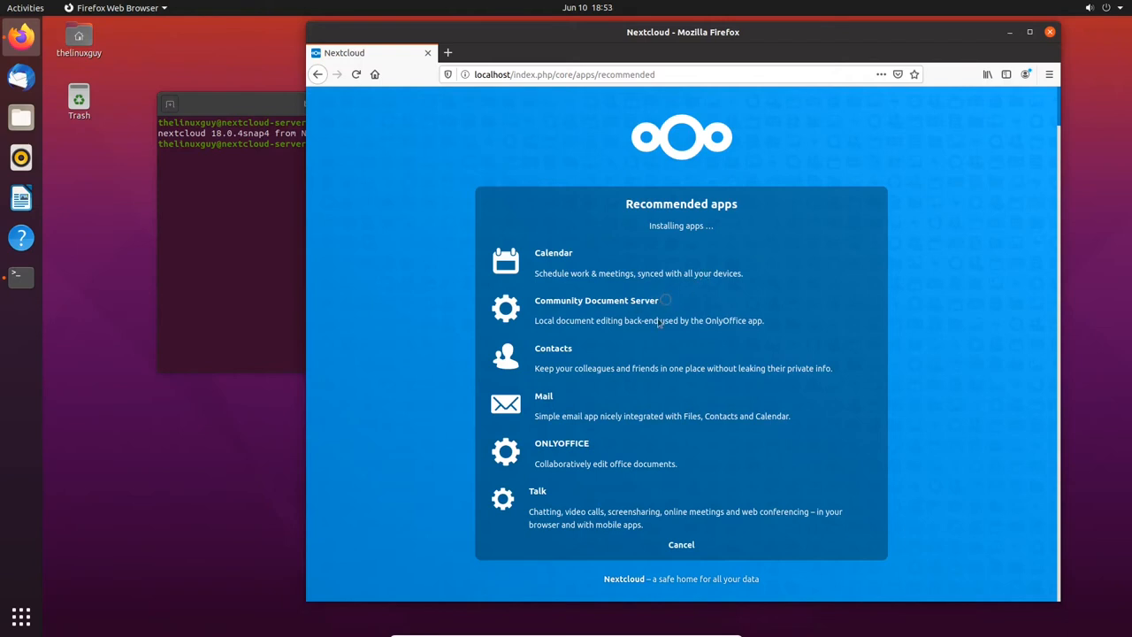
mouse_move(651, 358)
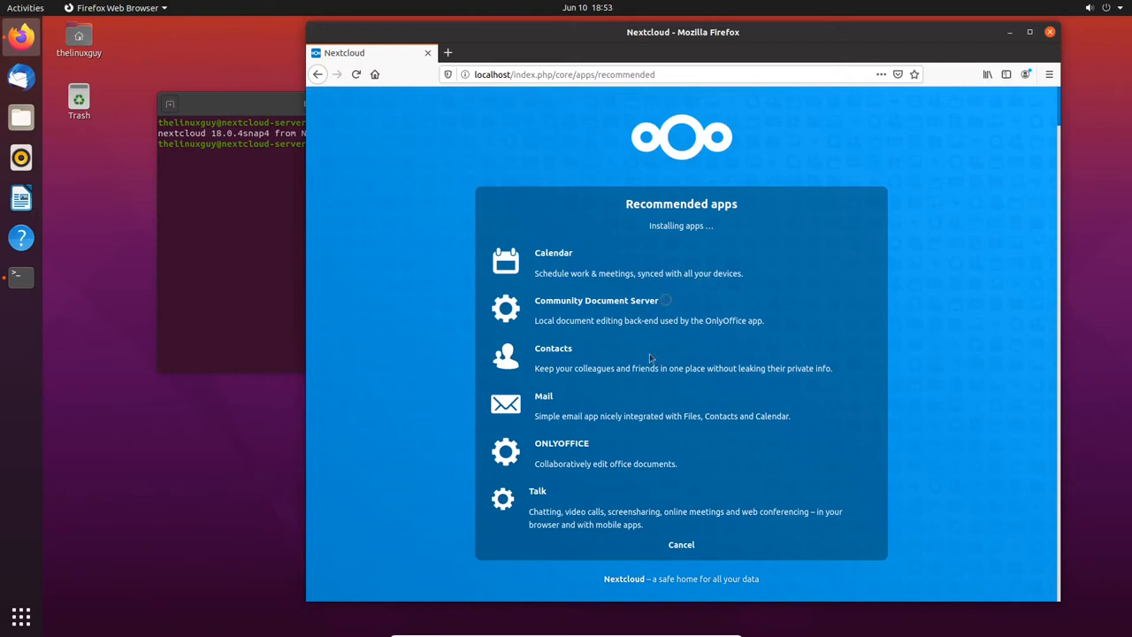
mouse_move(485, 223)
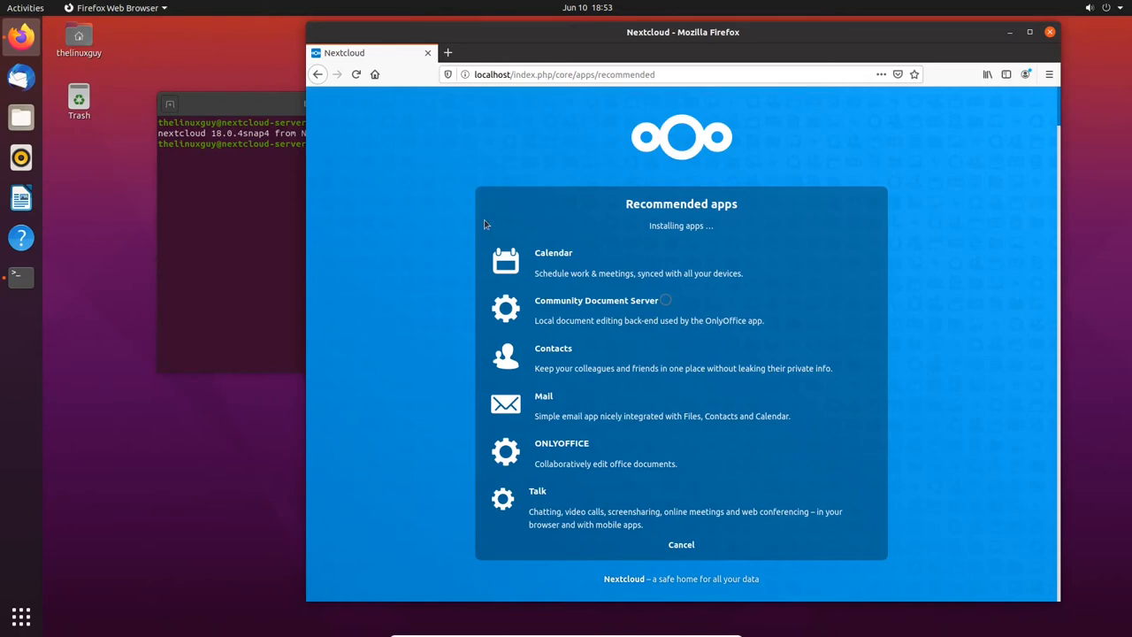
click(681, 544)
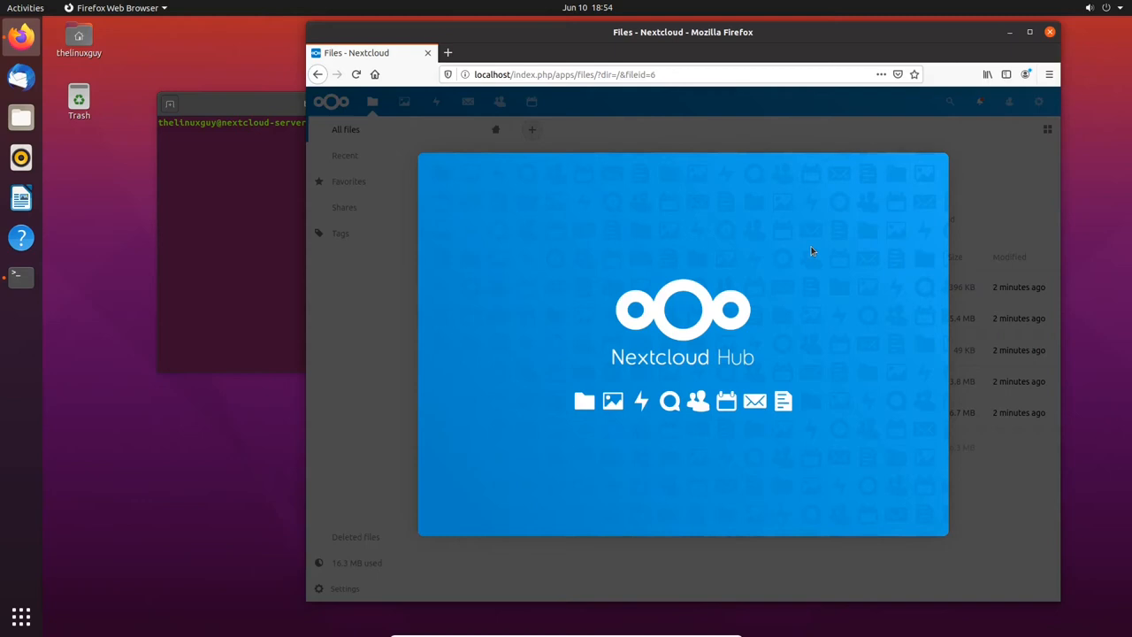
- Advance the welcome tour through its intro and app store slides to the sync apps slide
click(1005, 345)
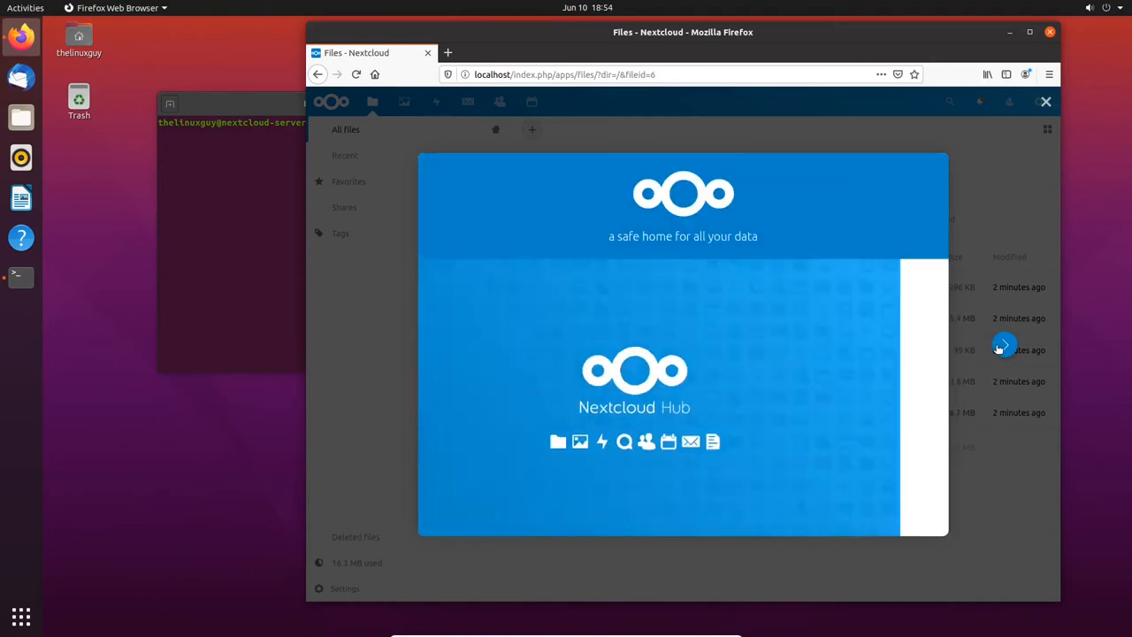
click(1004, 345)
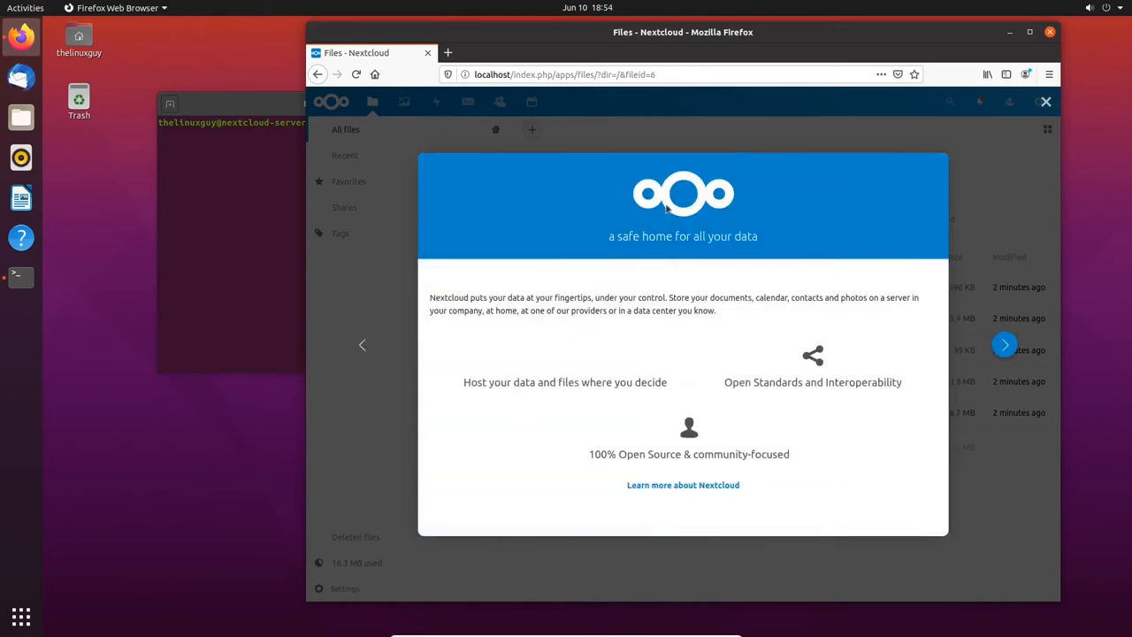
mouse_move(580, 340)
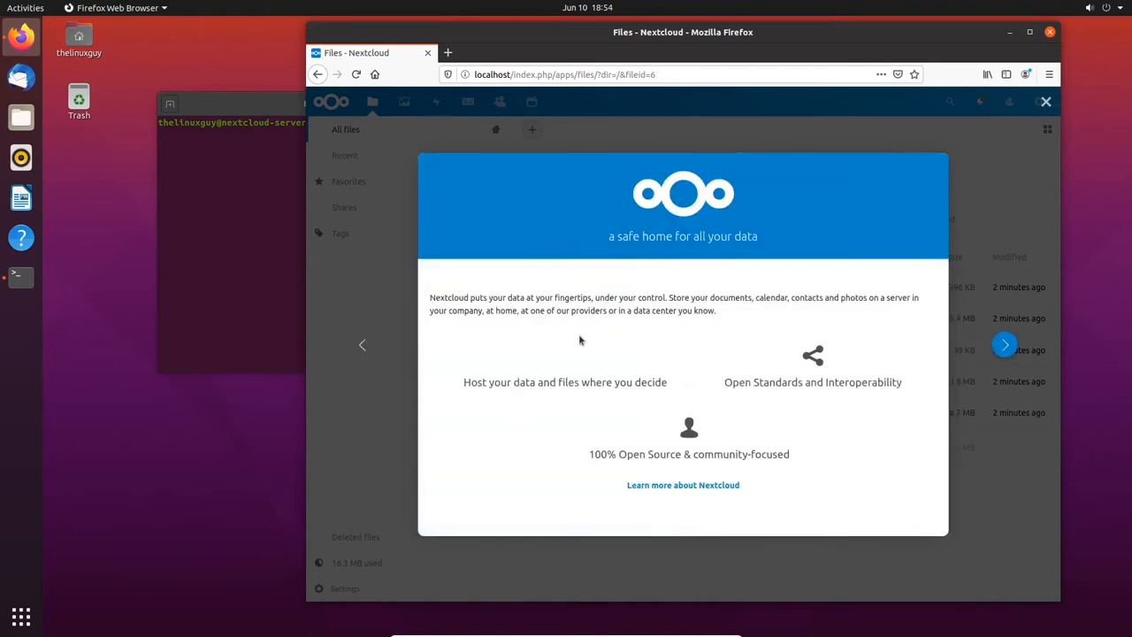
mouse_move(811, 358)
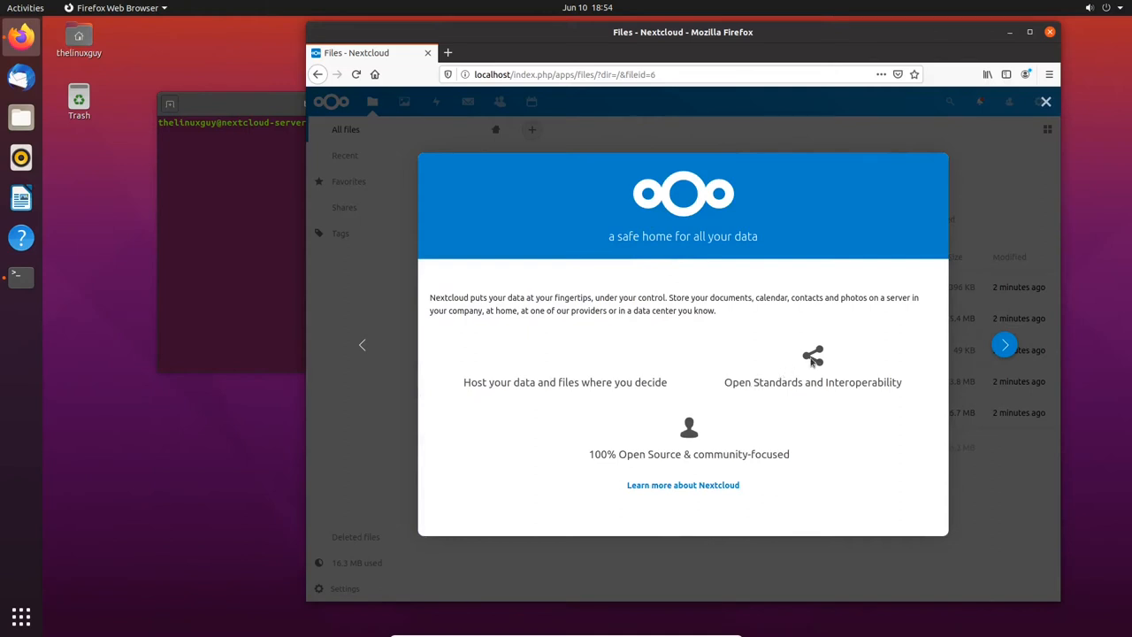
mouse_move(847, 339)
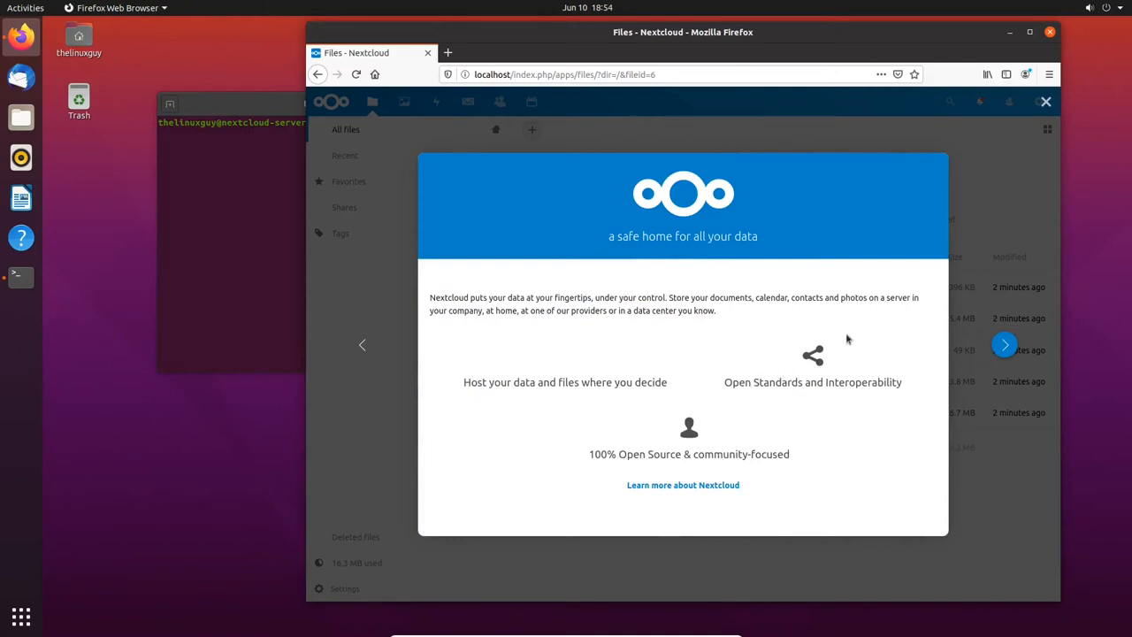
click(1005, 343)
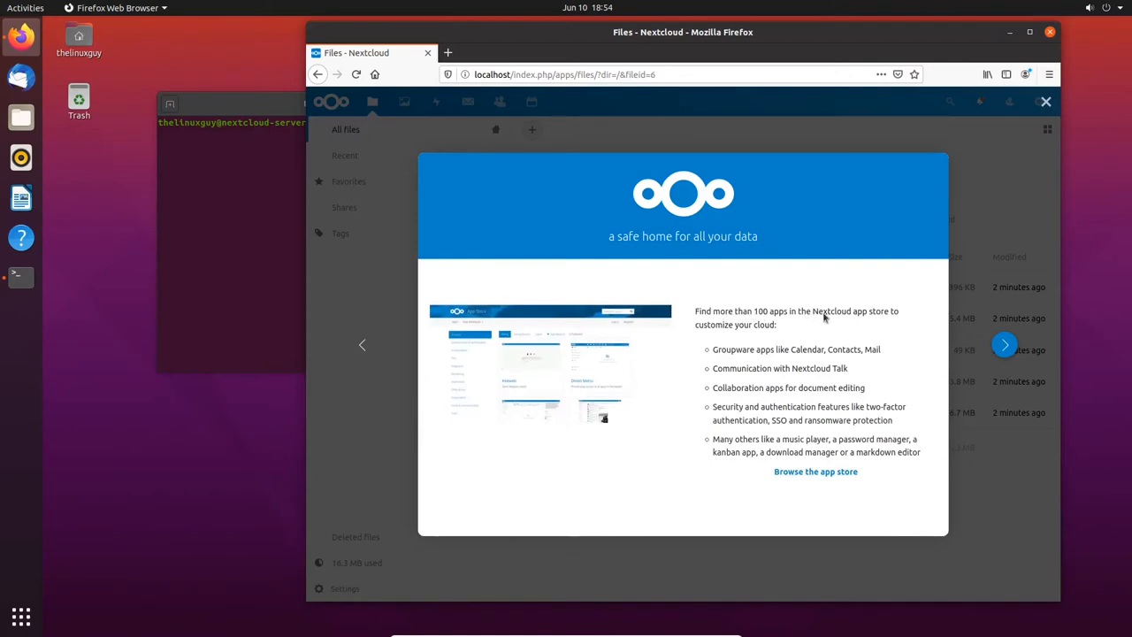
mouse_move(887, 362)
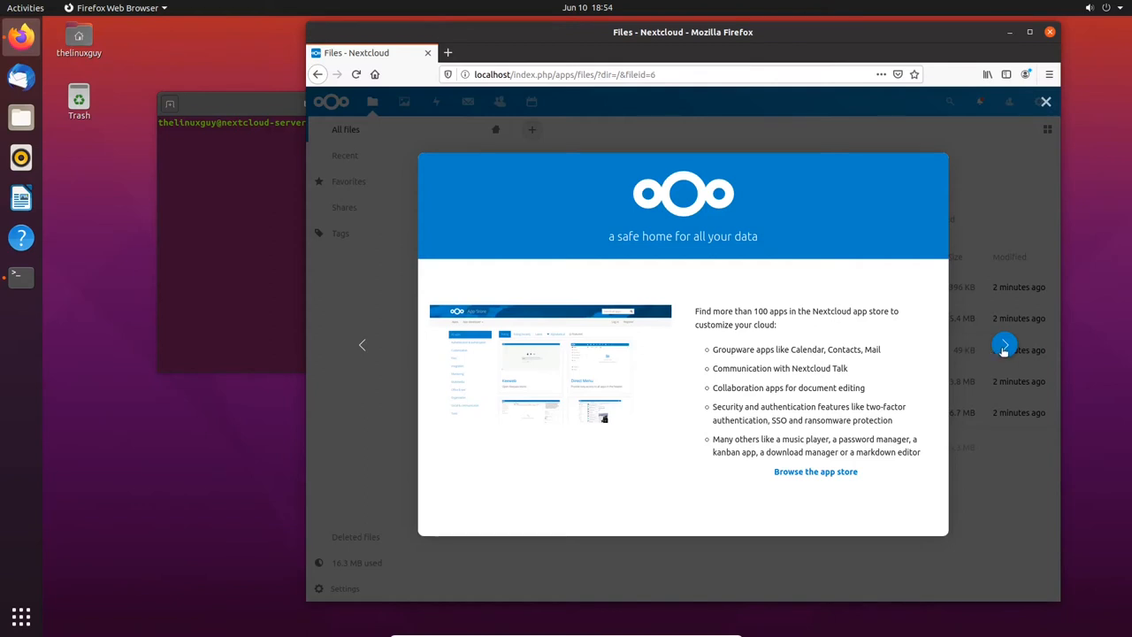
click(1004, 343)
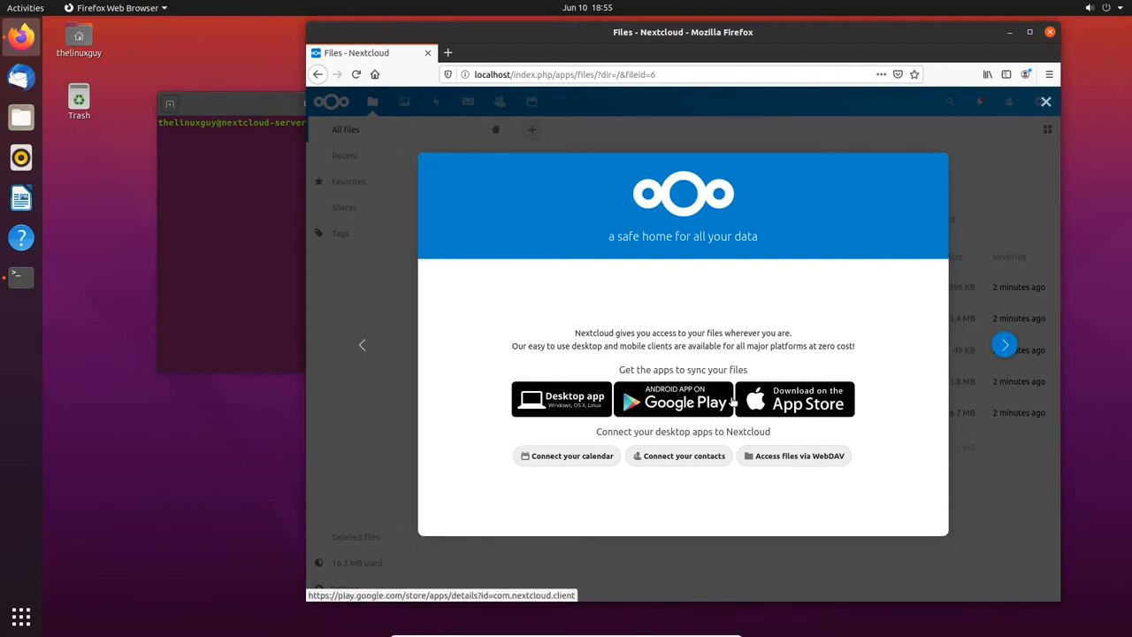
mouse_move(718, 352)
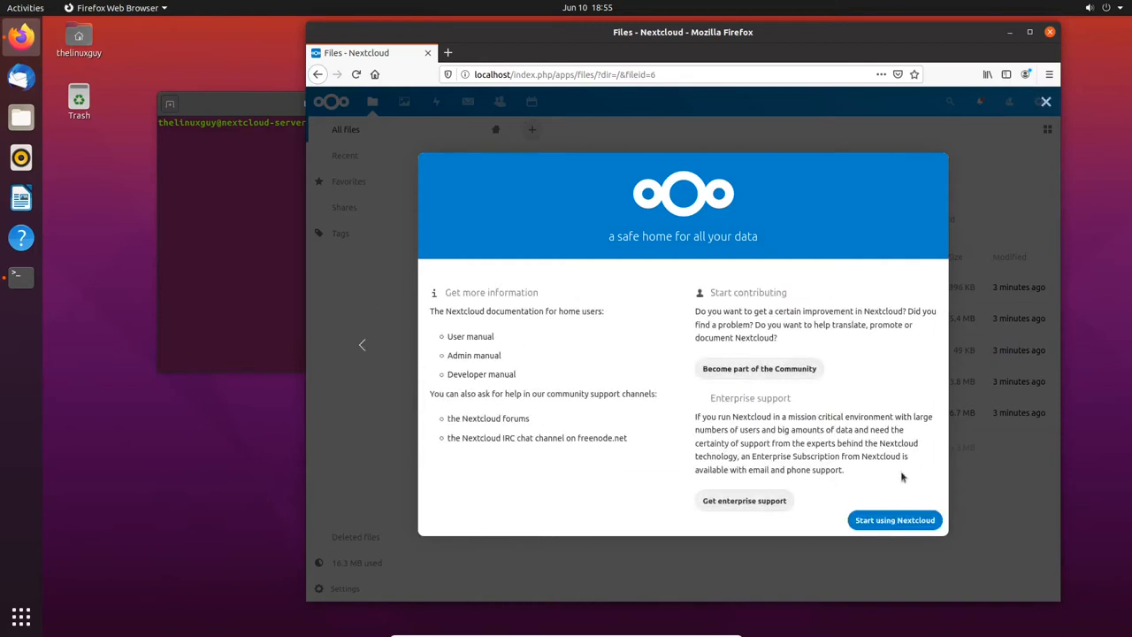
mouse_move(742, 498)
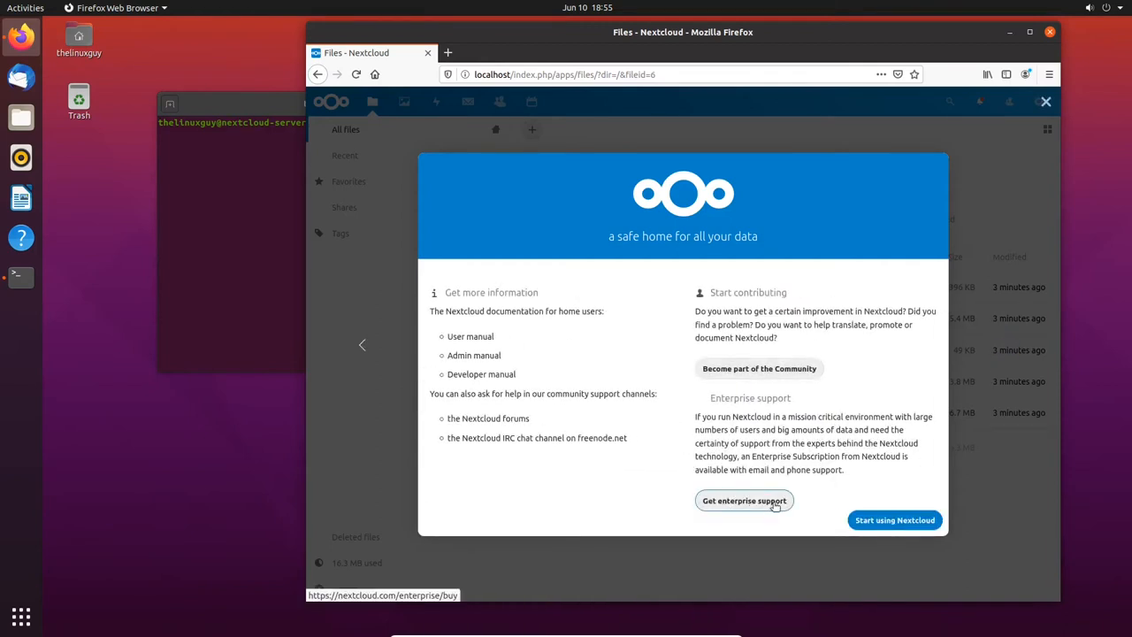
mouse_move(758, 369)
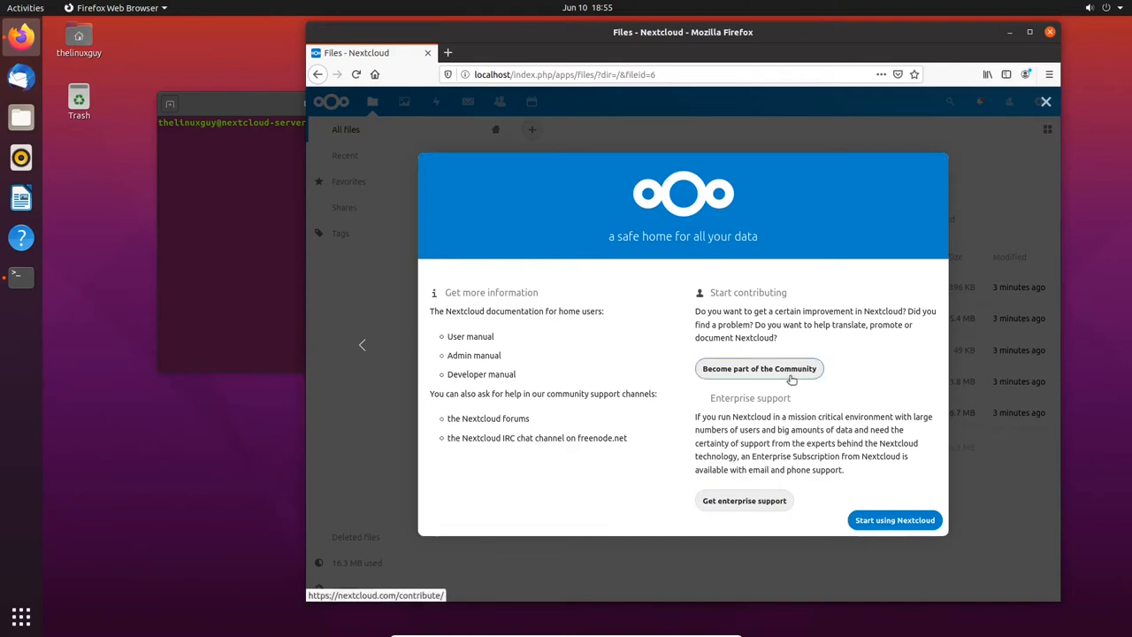
mouse_move(894, 520)
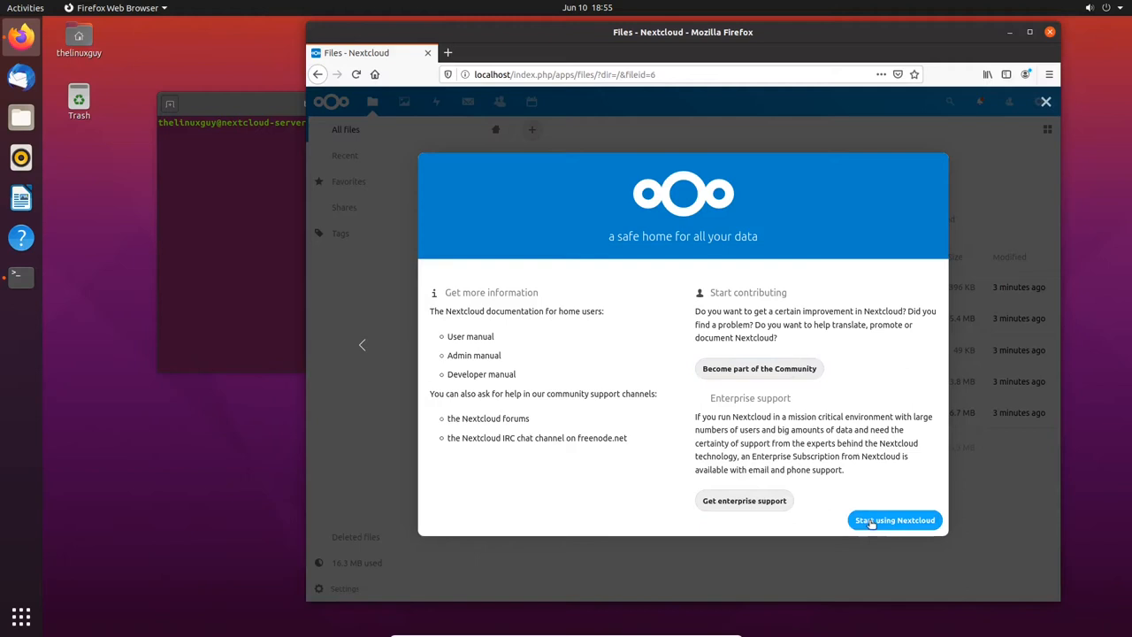
- Start using Nextcloud and view Nextcloud Manual.pdf, scrolling its outline sidebar
click(895, 520)
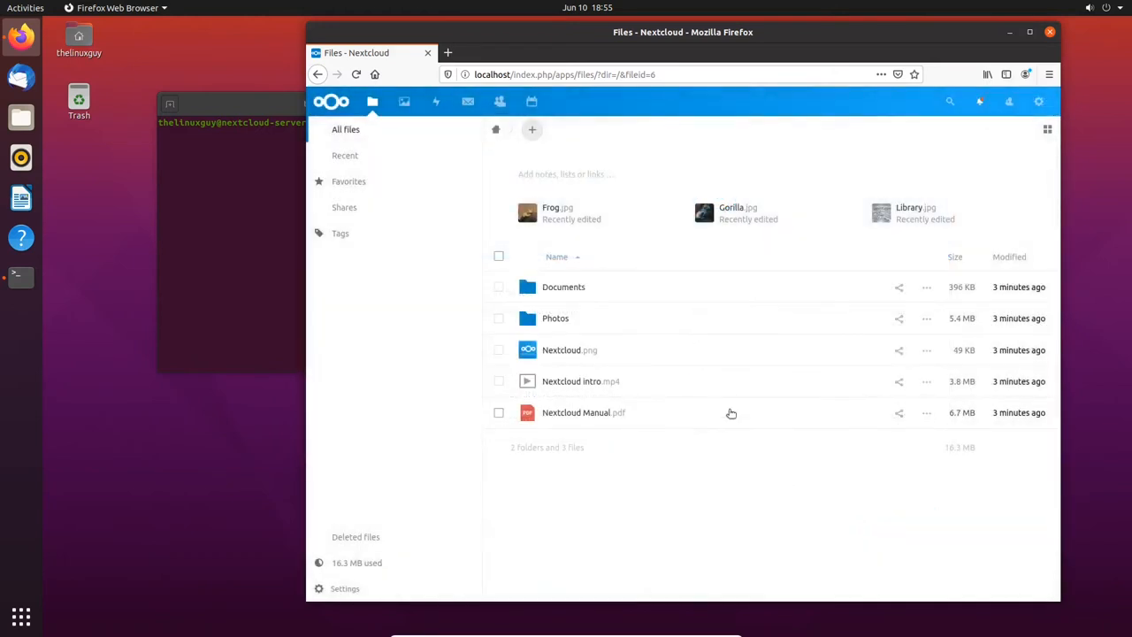
click(577, 412)
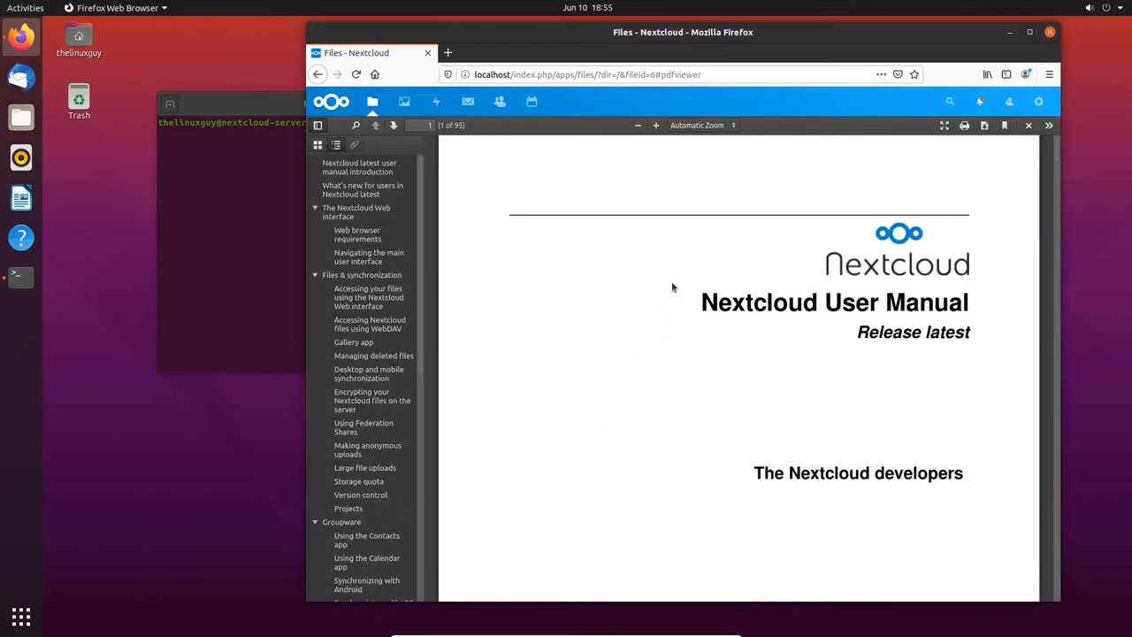
scroll(down, 3)
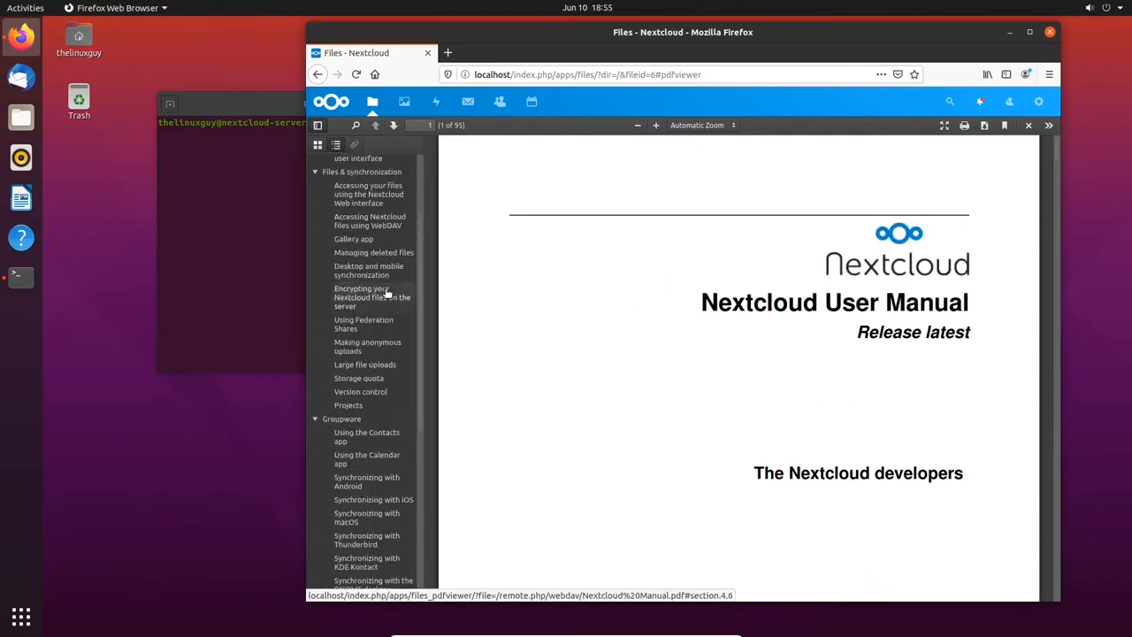
scroll(up, 3)
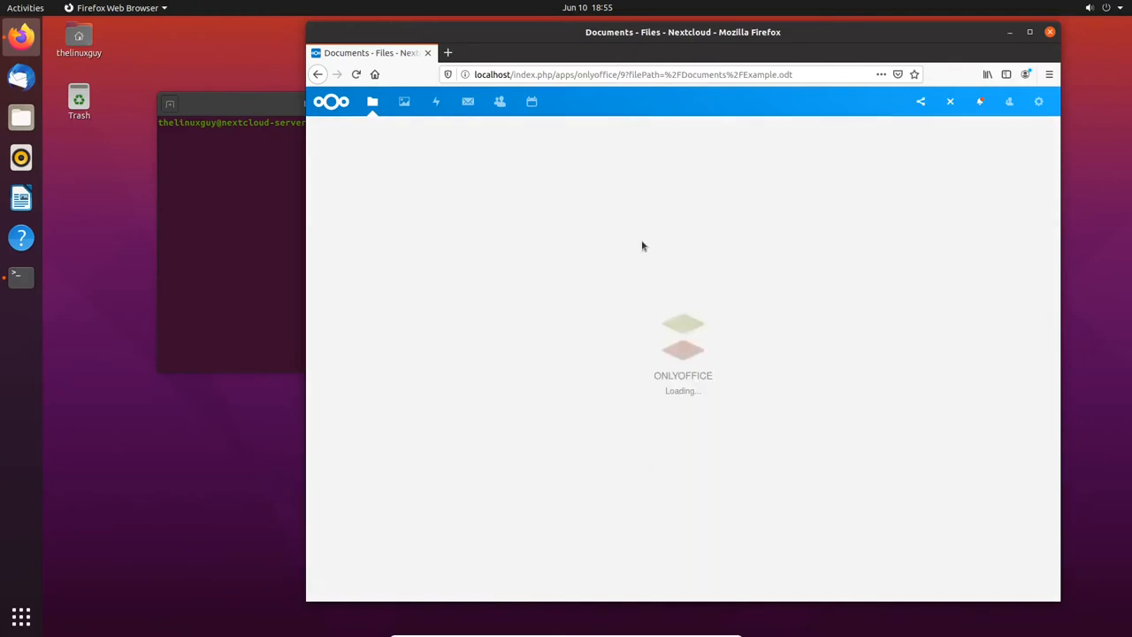
mouse_move(717, 253)
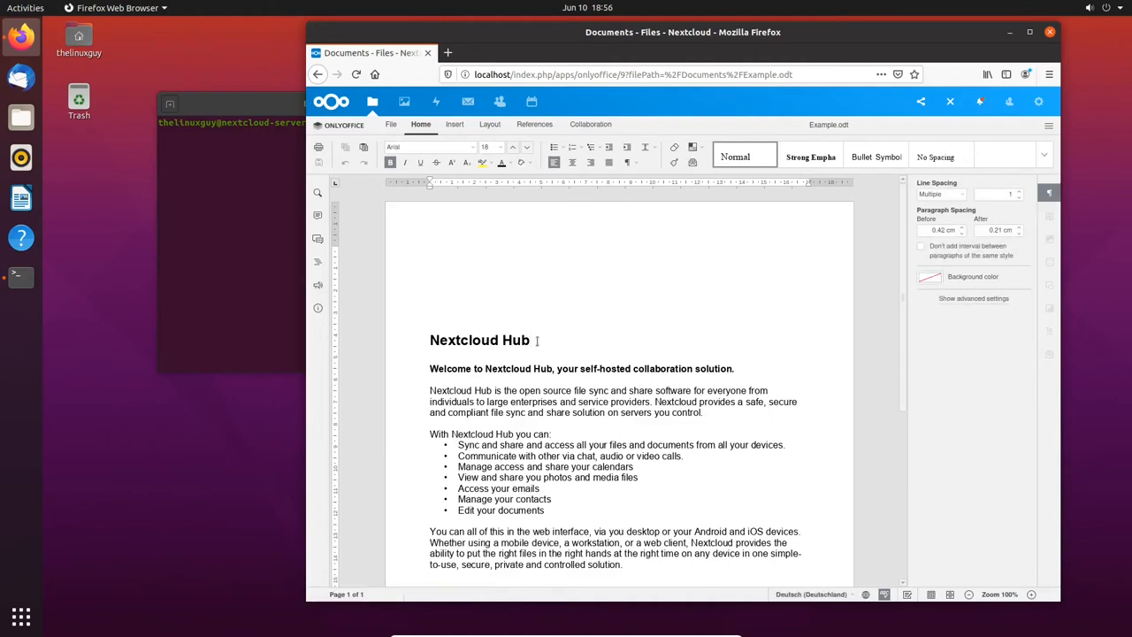
- Add the line 'This is my edit' in Example.odt and show the File menu's download formats
text(This is my edit)
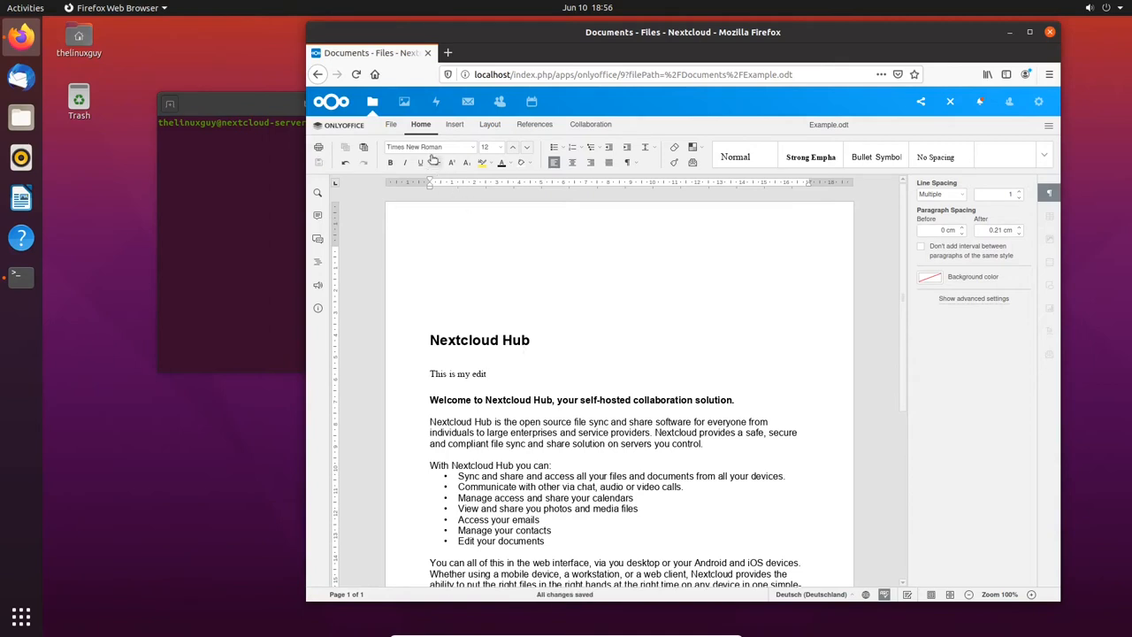
click(391, 123)
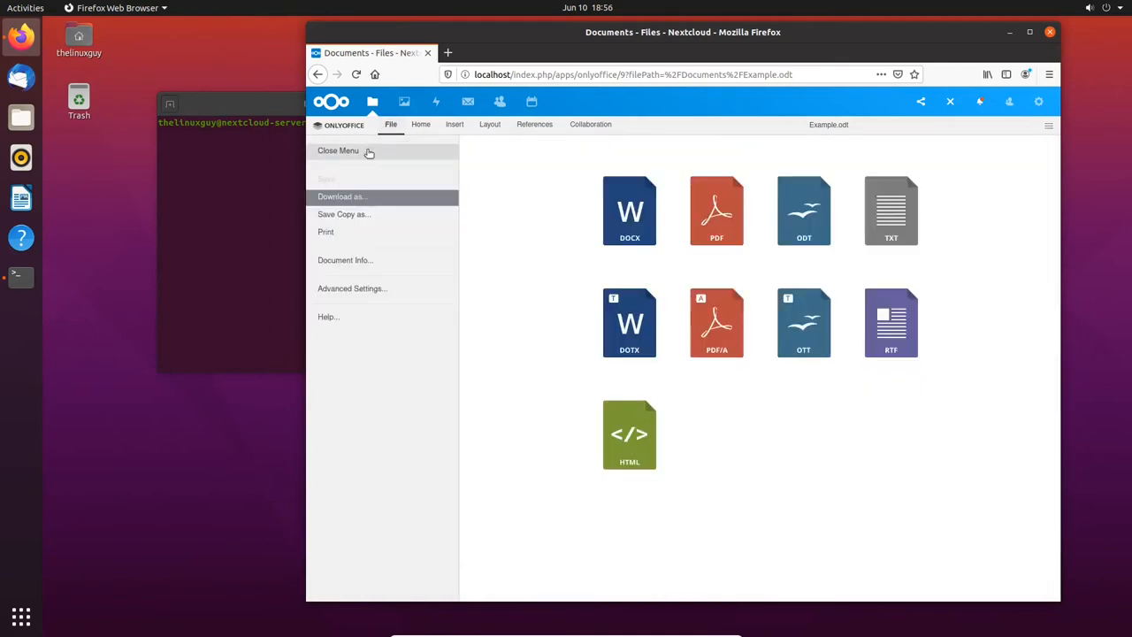
mouse_move(370, 214)
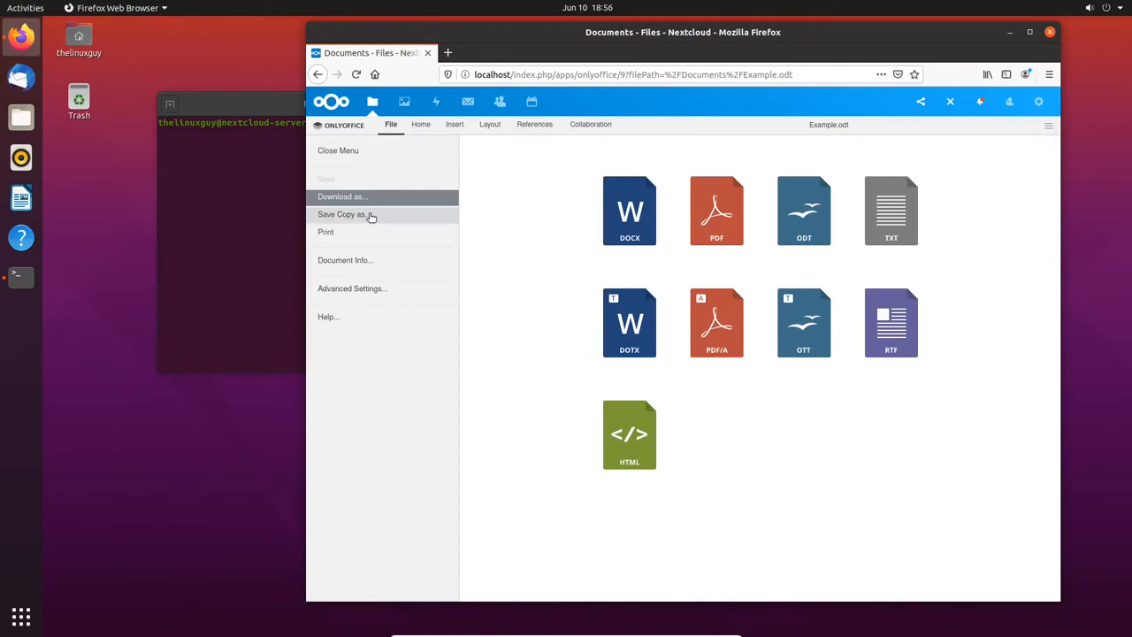
mouse_move(411, 251)
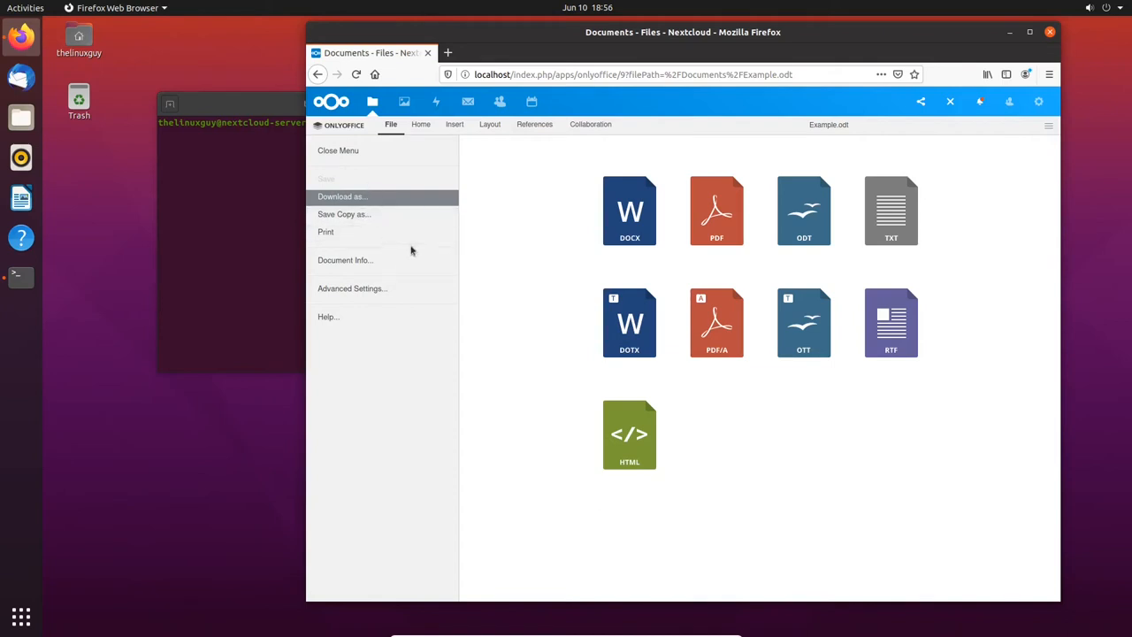
mouse_move(344, 182)
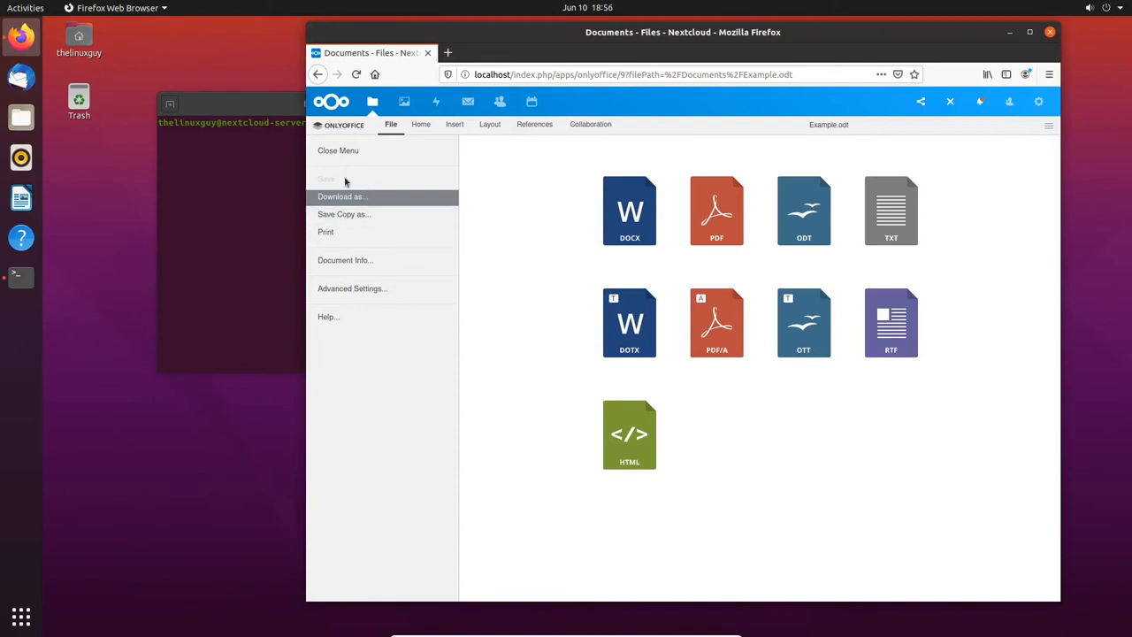
- Leave the editor, reopen Documents/Example.odt to confirm the edit, then return to All files
click(337, 150)
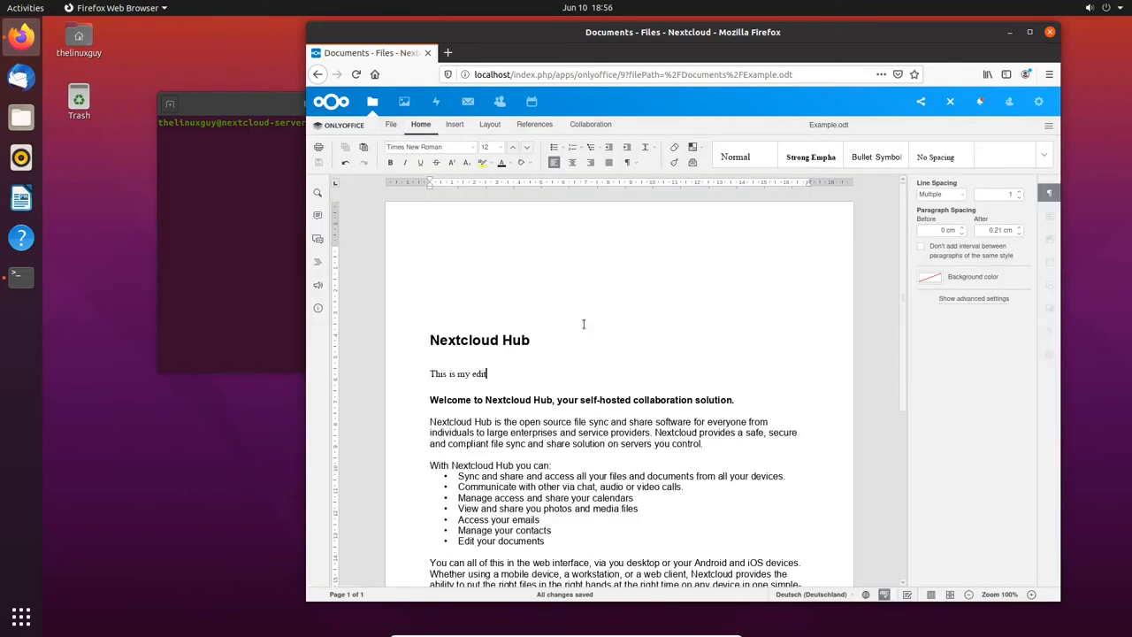
mouse_move(371, 101)
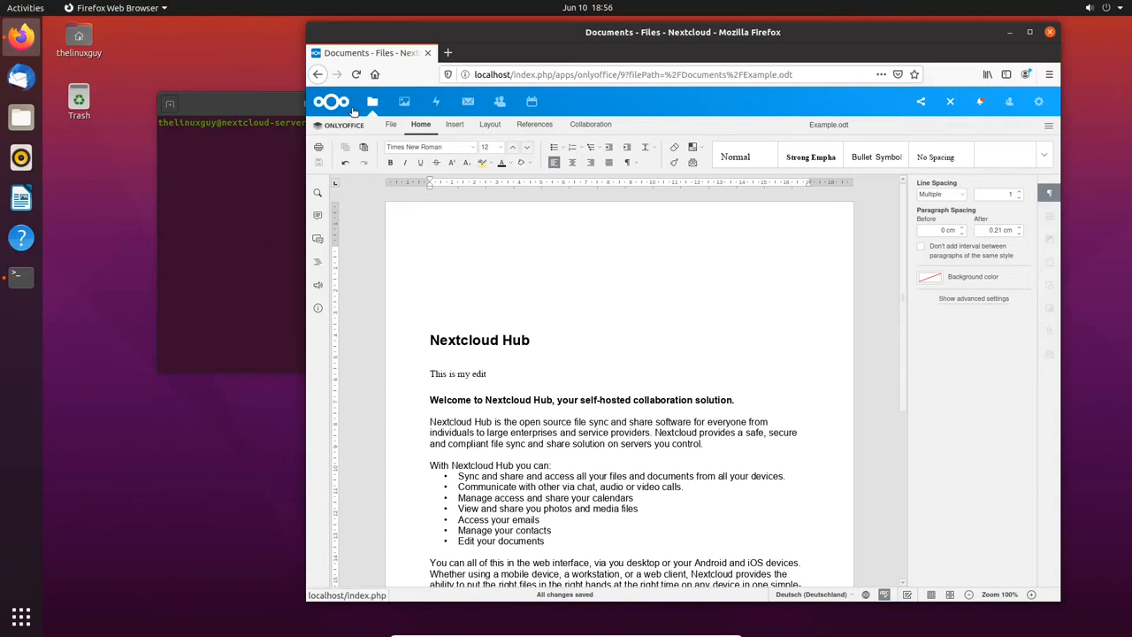
click(371, 101)
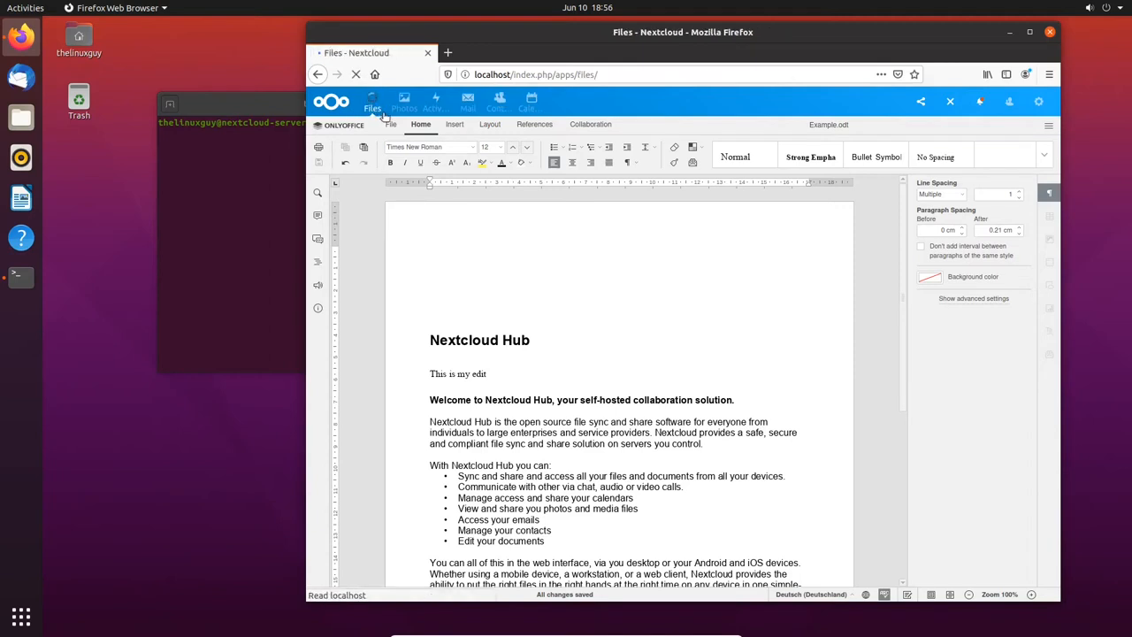
click(371, 100)
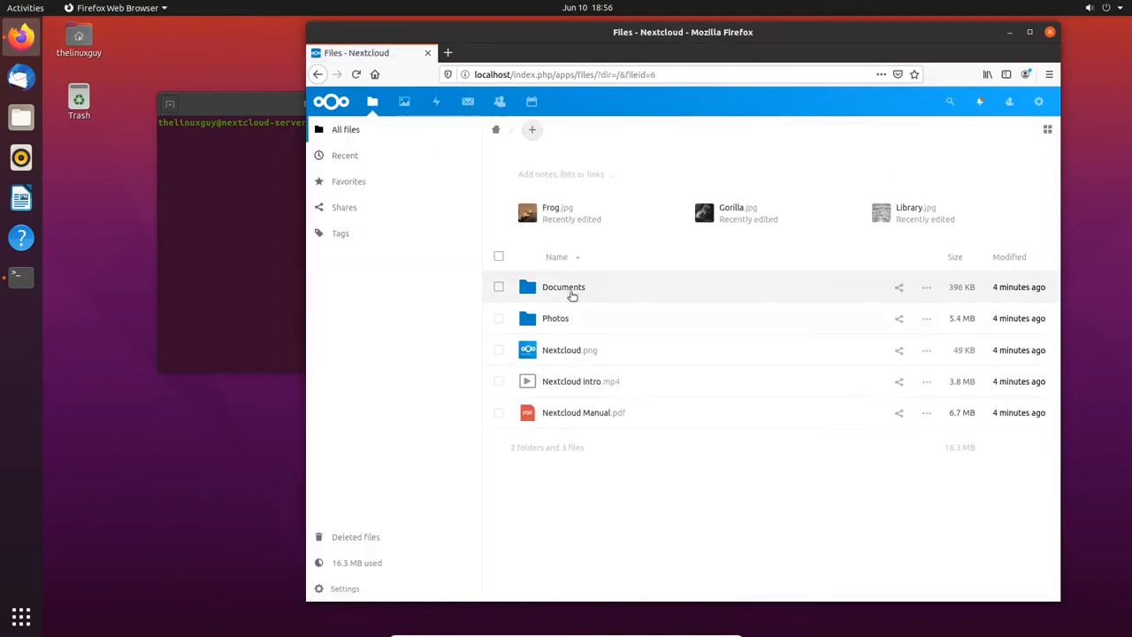
click(563, 287)
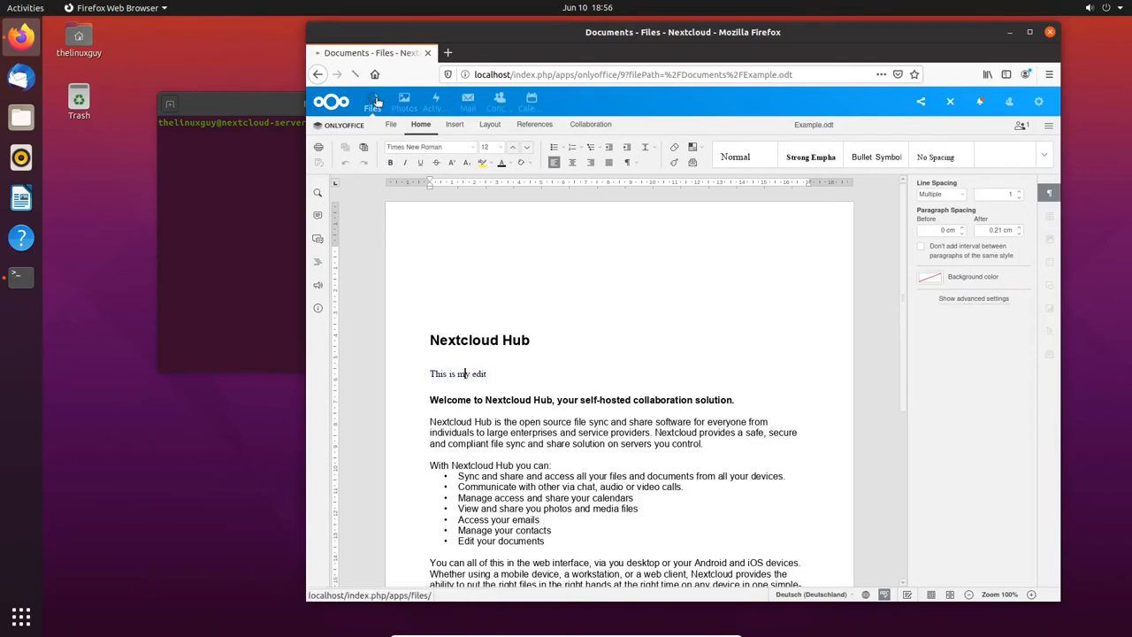
click(371, 100)
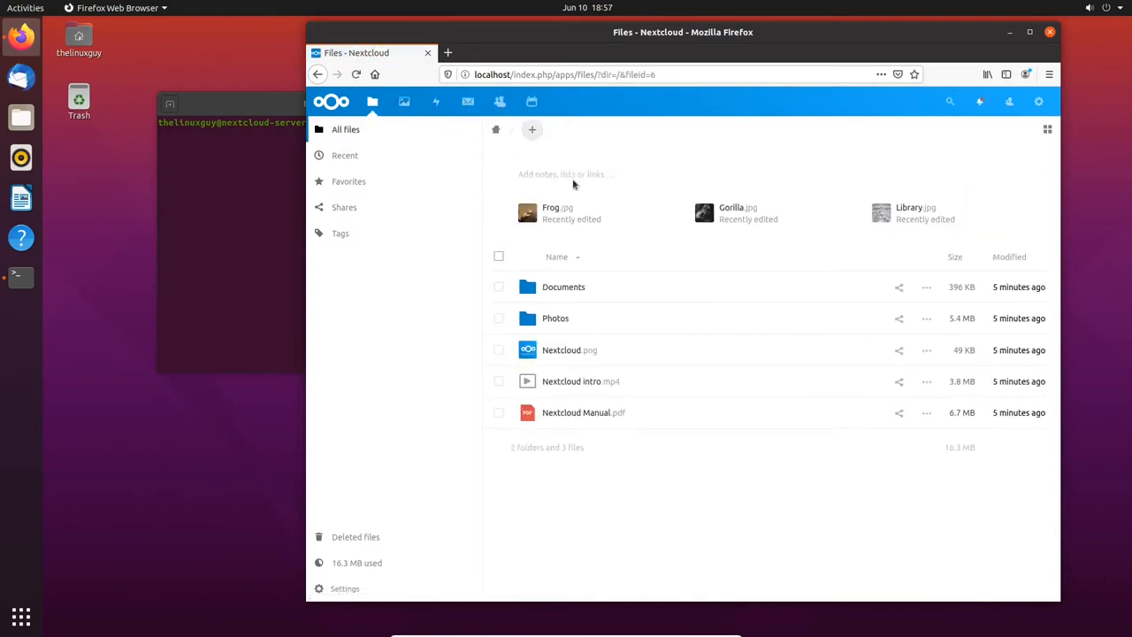
- Browse the Photos folder's sample pictures in the image viewer, then close it
click(555, 318)
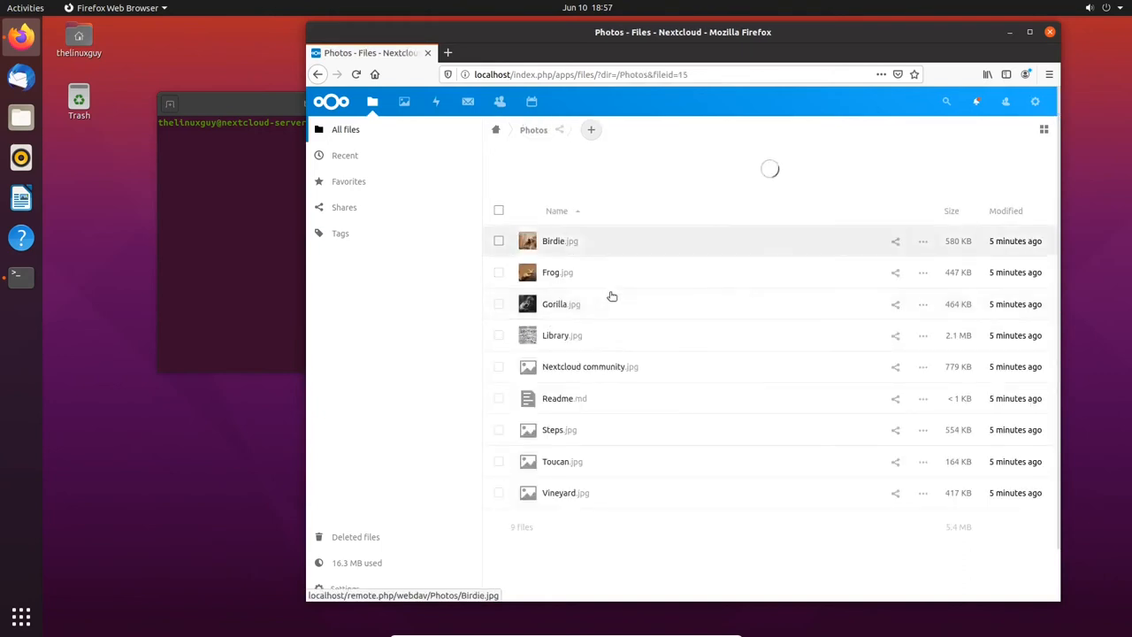
click(555, 459)
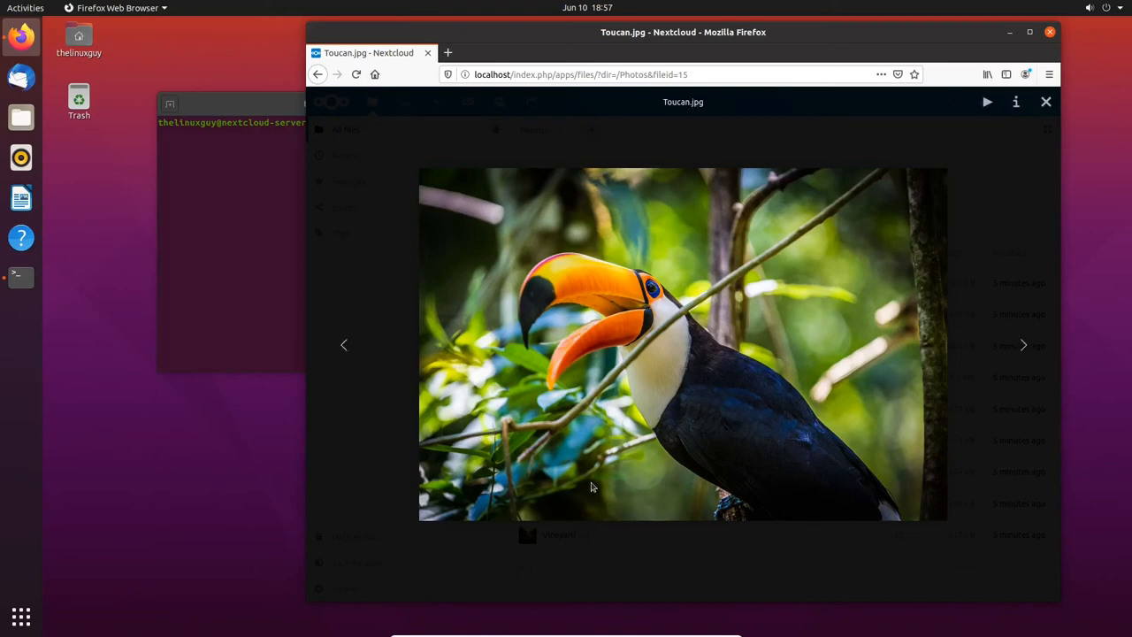
click(1022, 344)
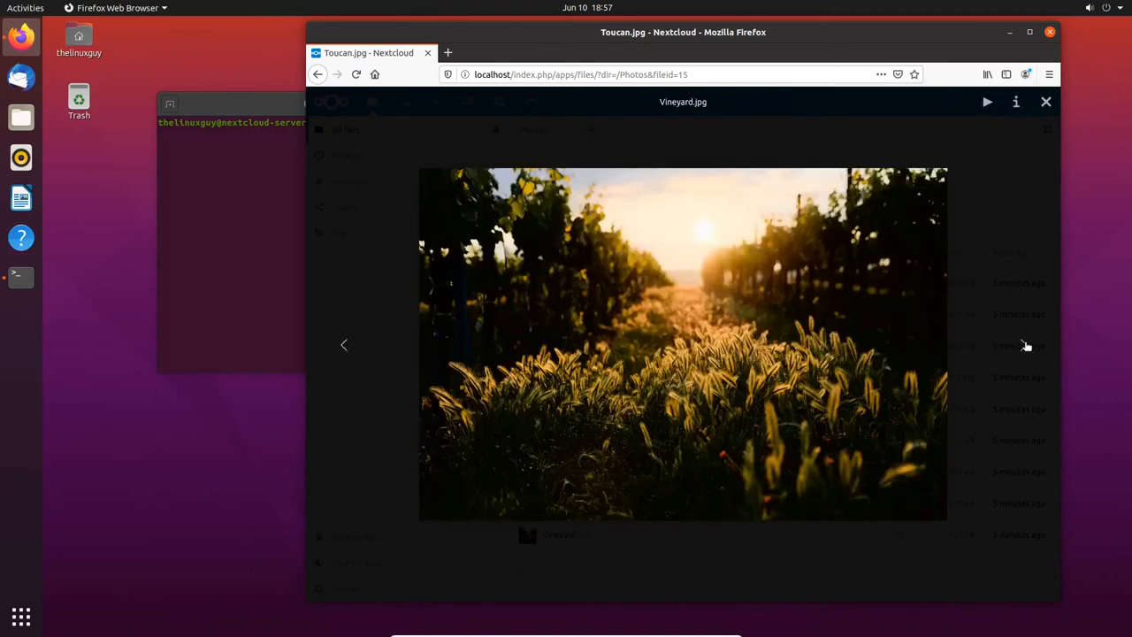
click(1022, 345)
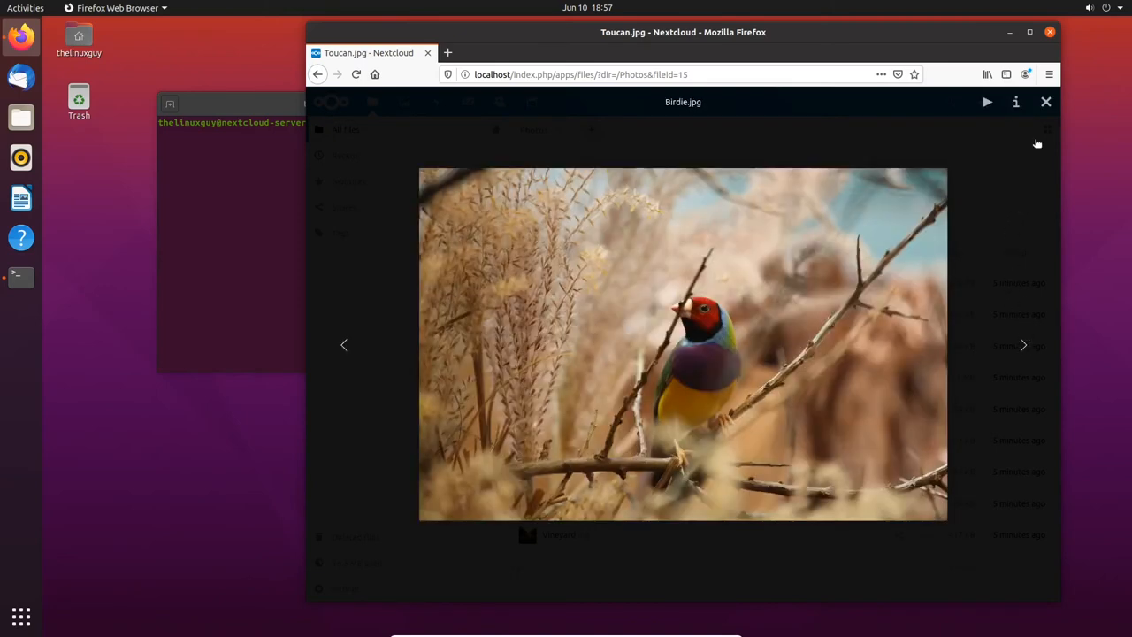
mouse_move(986, 101)
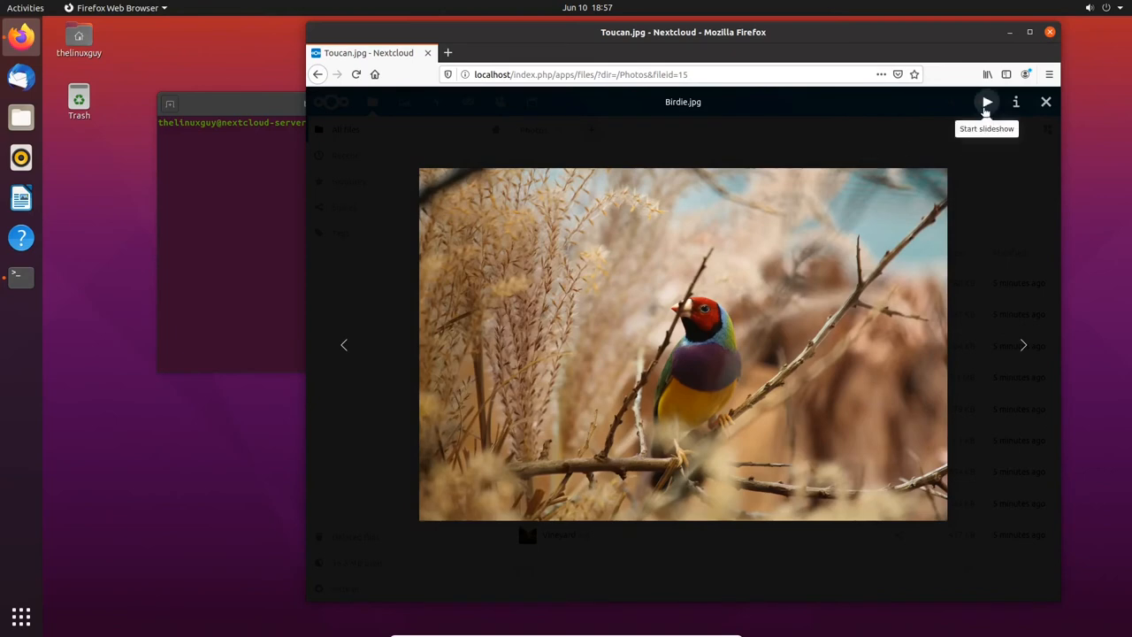
mouse_move(1044, 100)
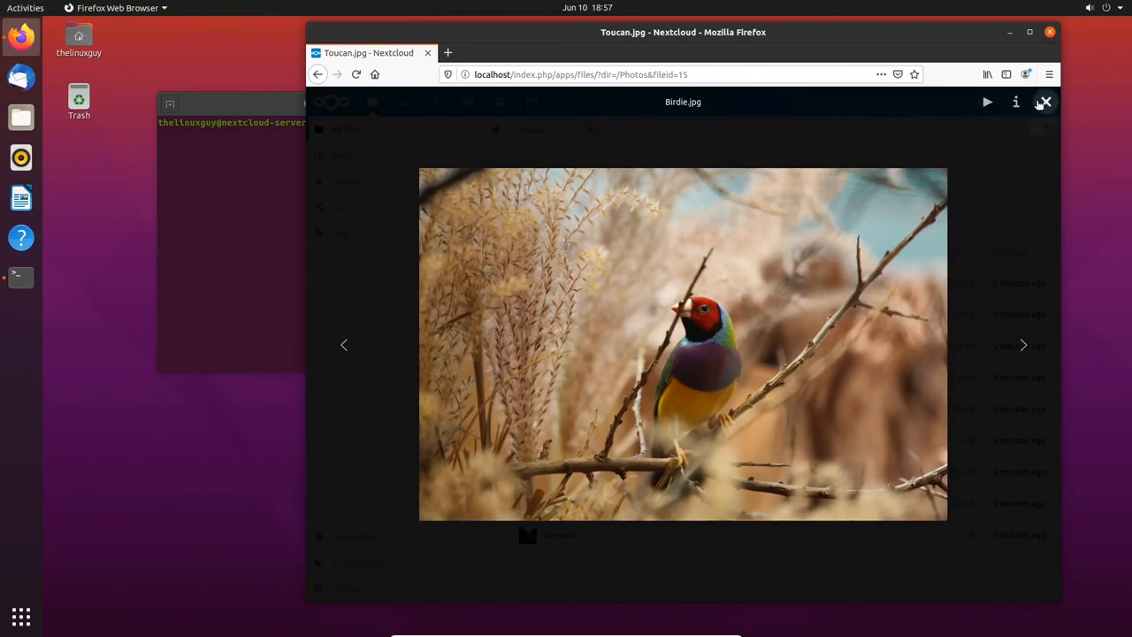
click(1043, 101)
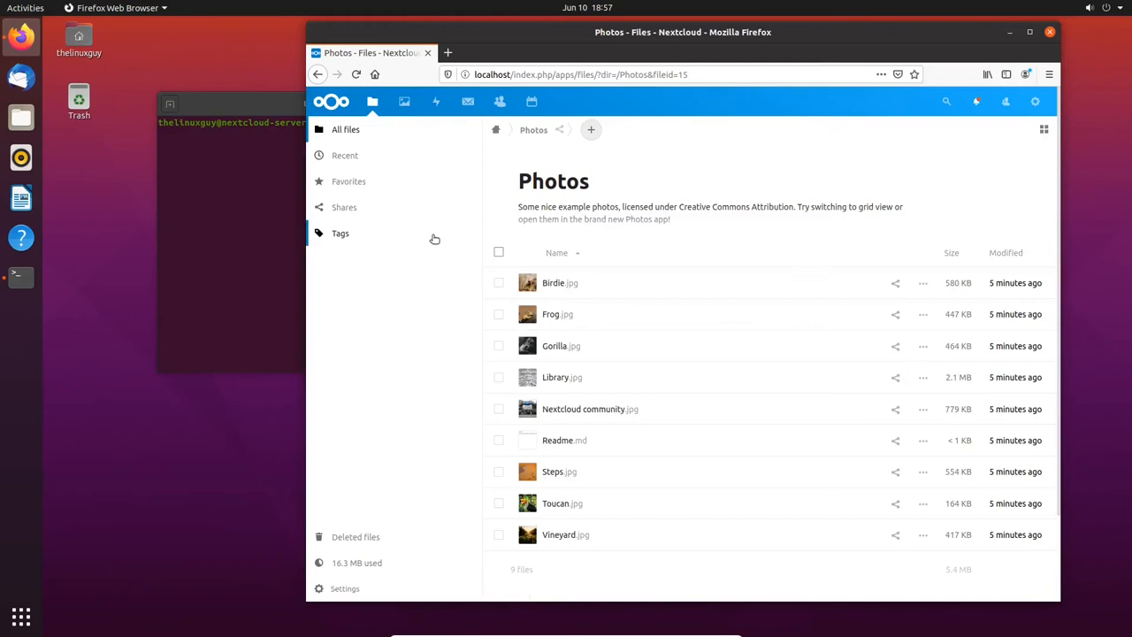
click(372, 101)
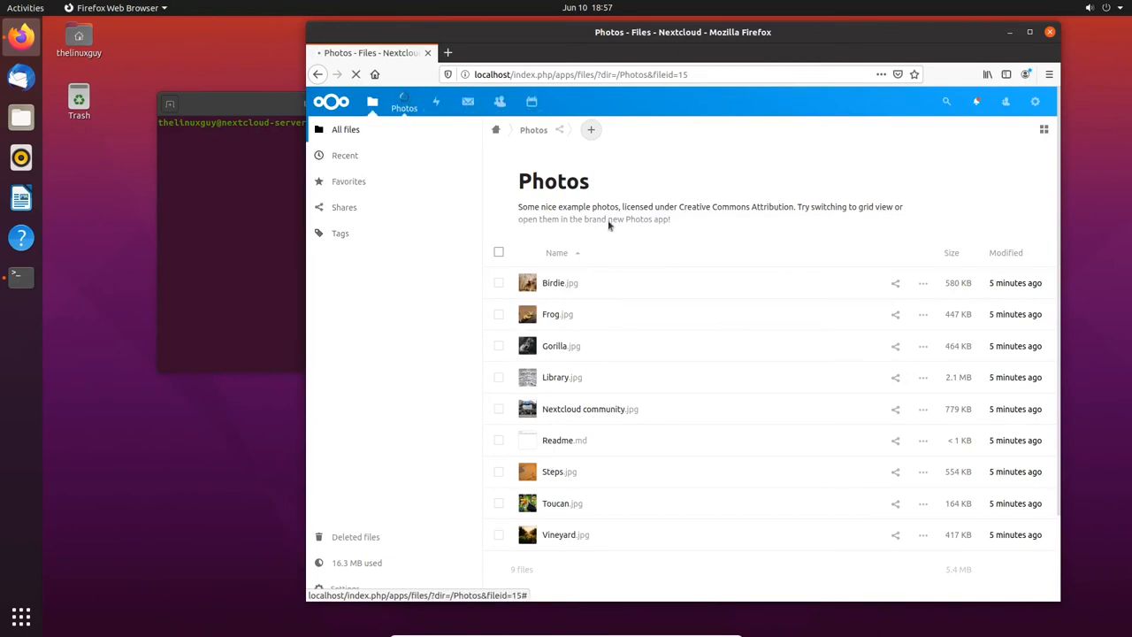
- View the Photos gallery and the Activity feed, then switch to the Mail app
click(403, 100)
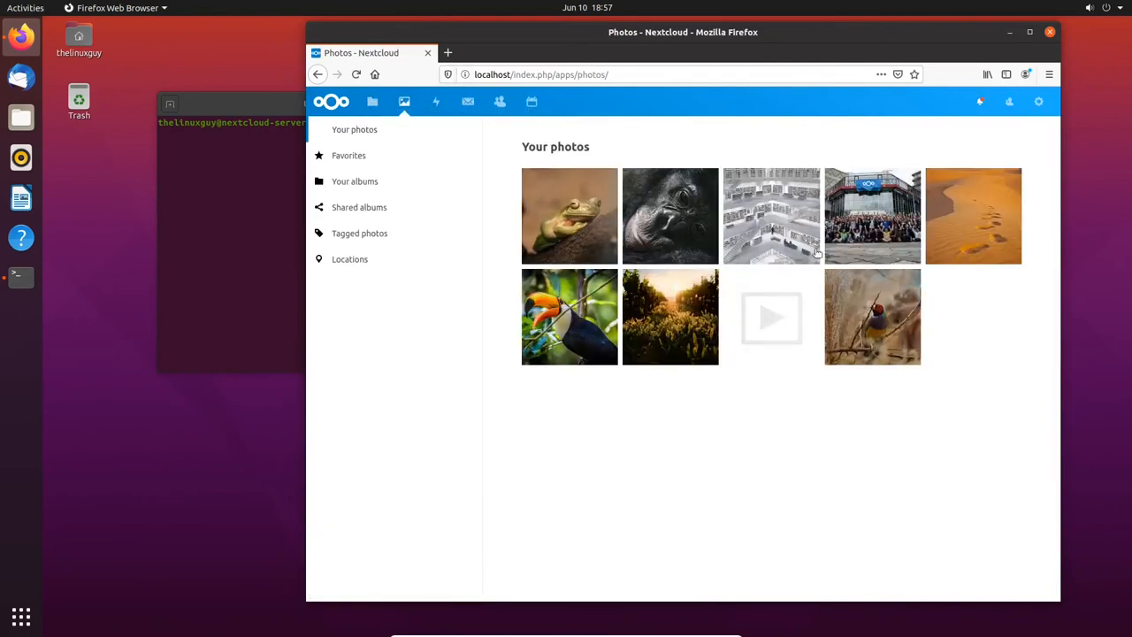
click(435, 99)
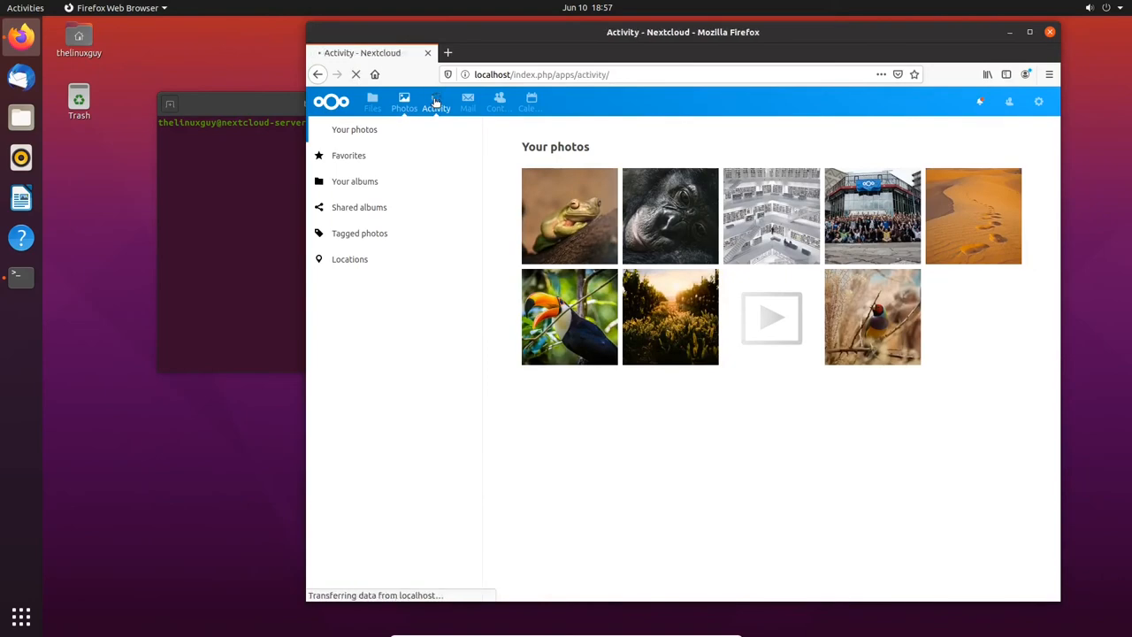
click(435, 101)
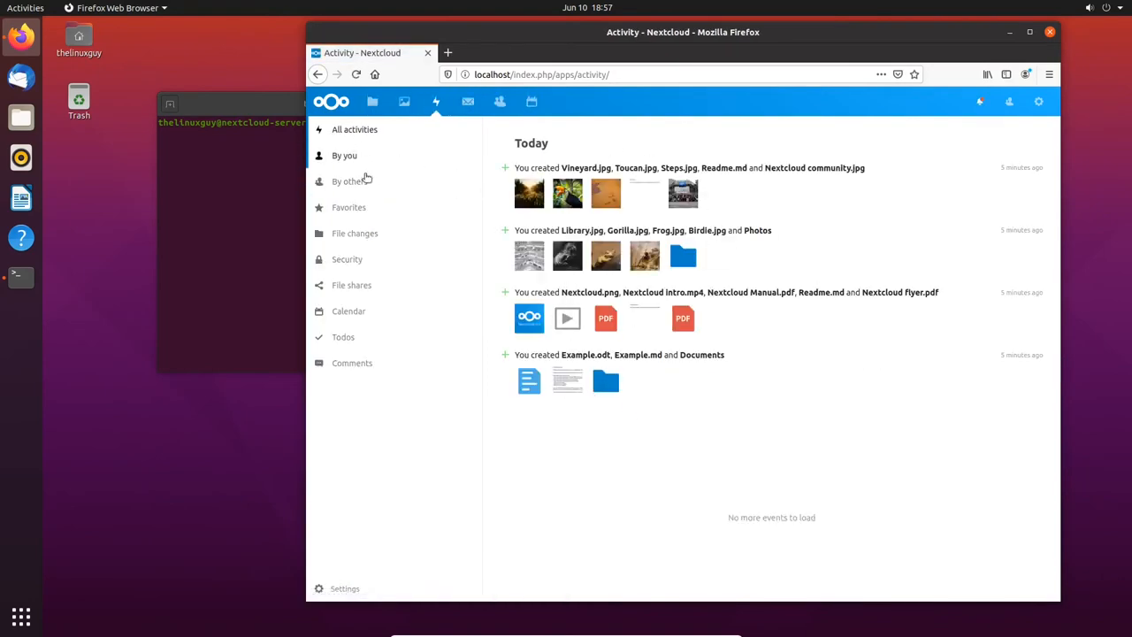
mouse_move(467, 101)
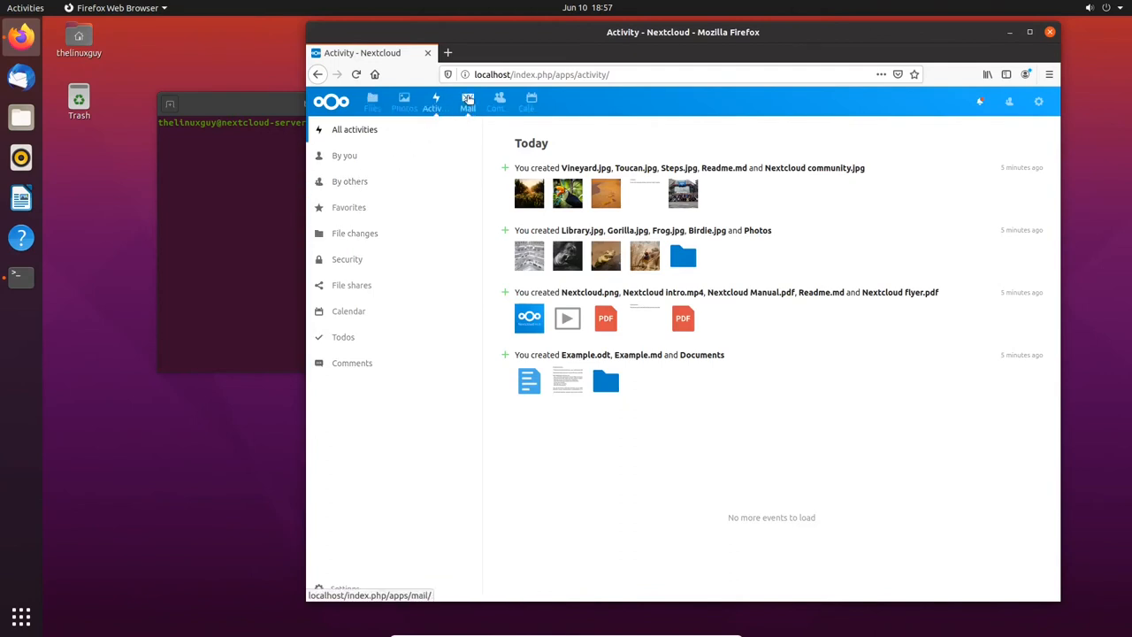
click(467, 101)
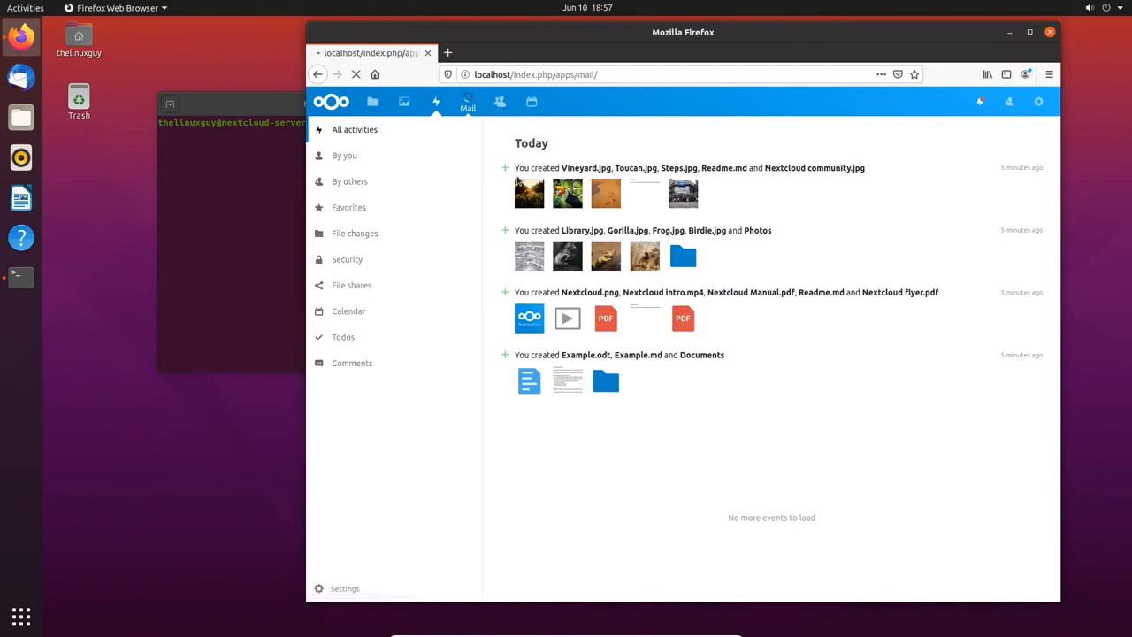
- Visit Contacts (server error), return to Mail's connect-account form, and head to Calendar
click(467, 101)
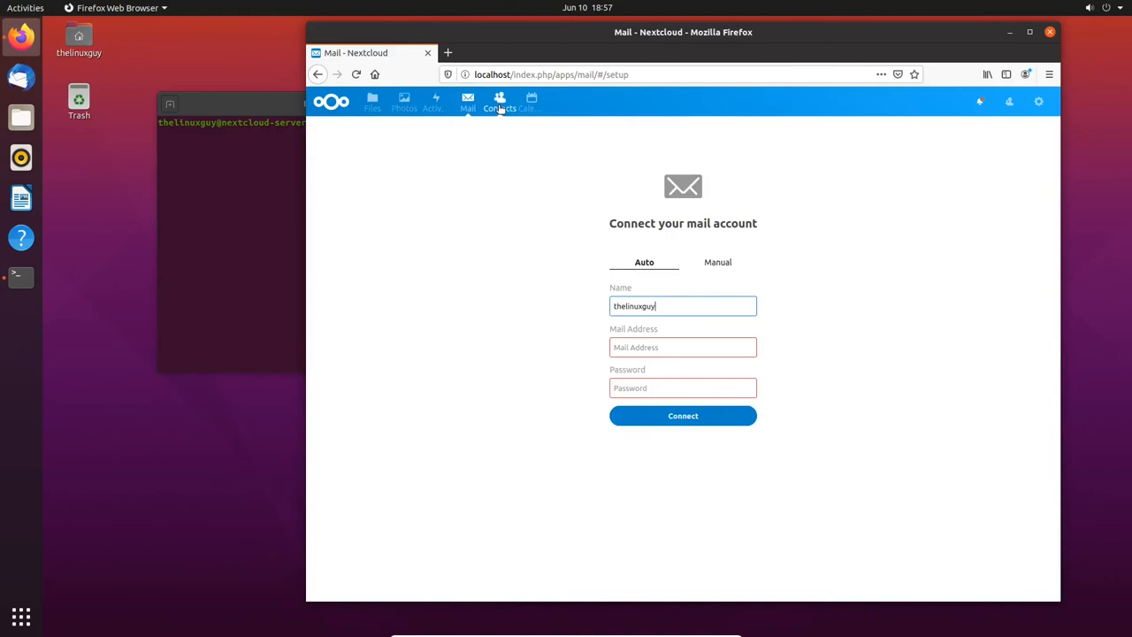
click(499, 100)
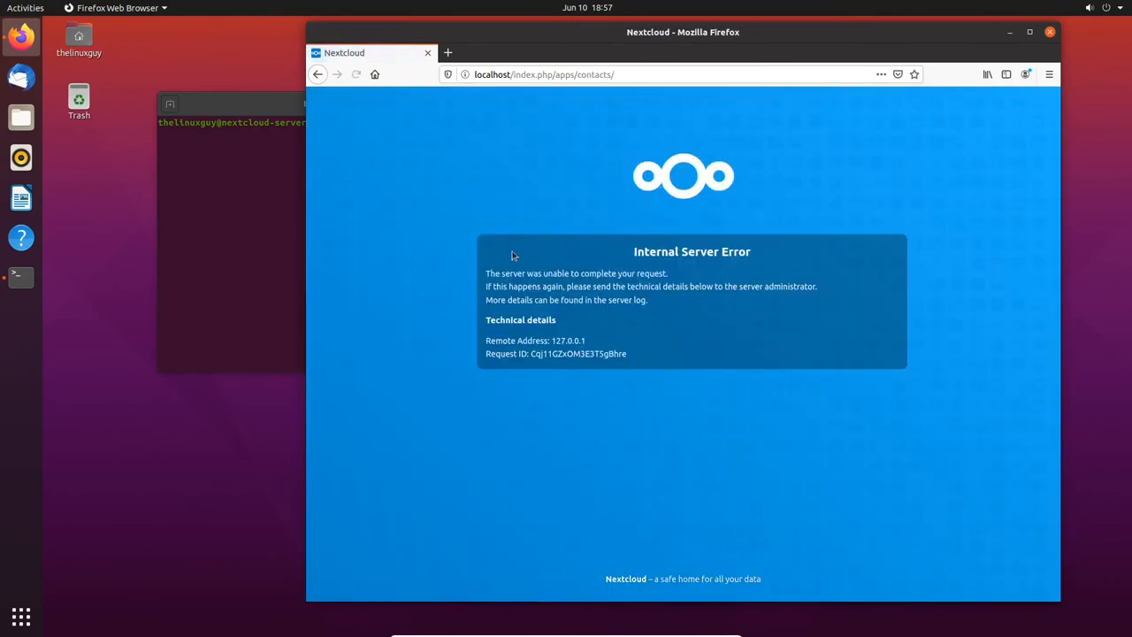
click(467, 100)
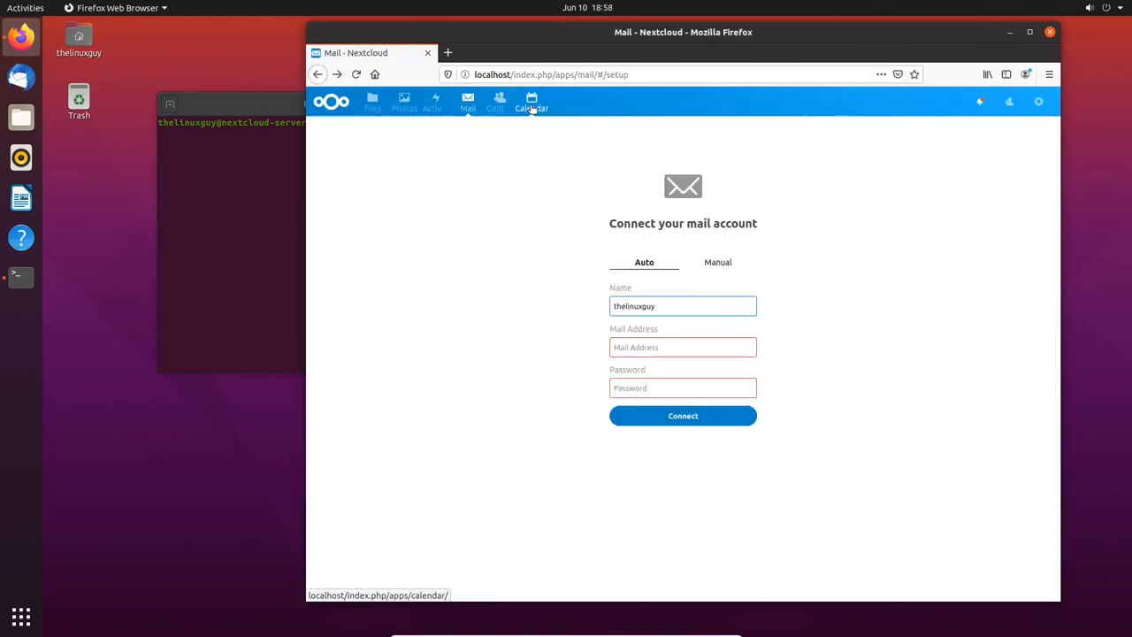
click(530, 101)
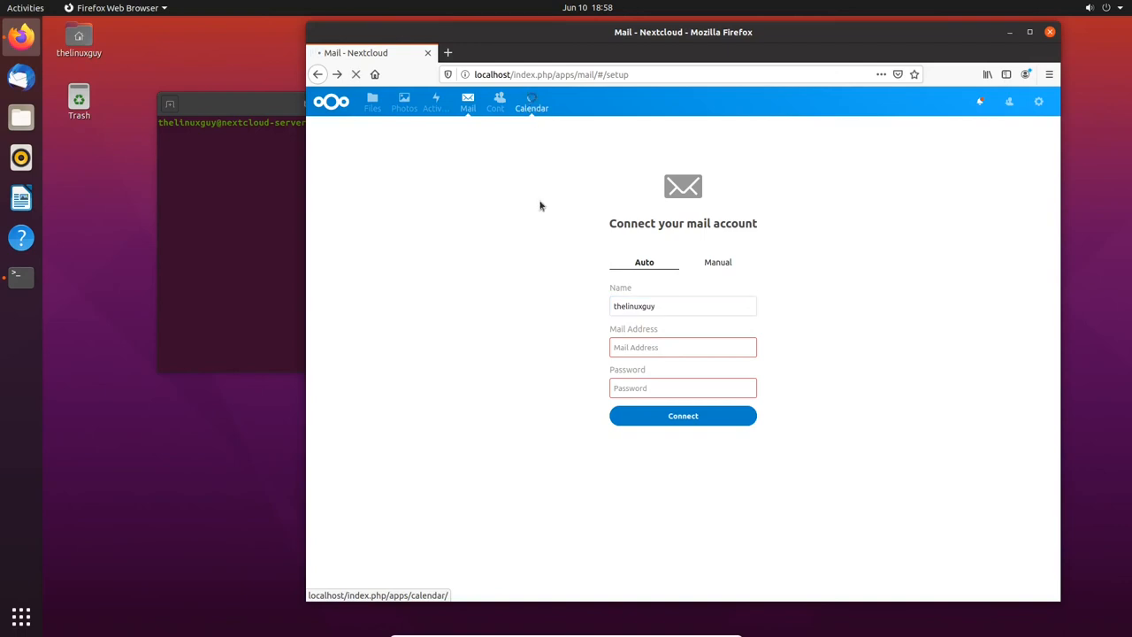
- Create a calendar event titled 'This is my event' on June 10, 2020 and save it
click(530, 101)
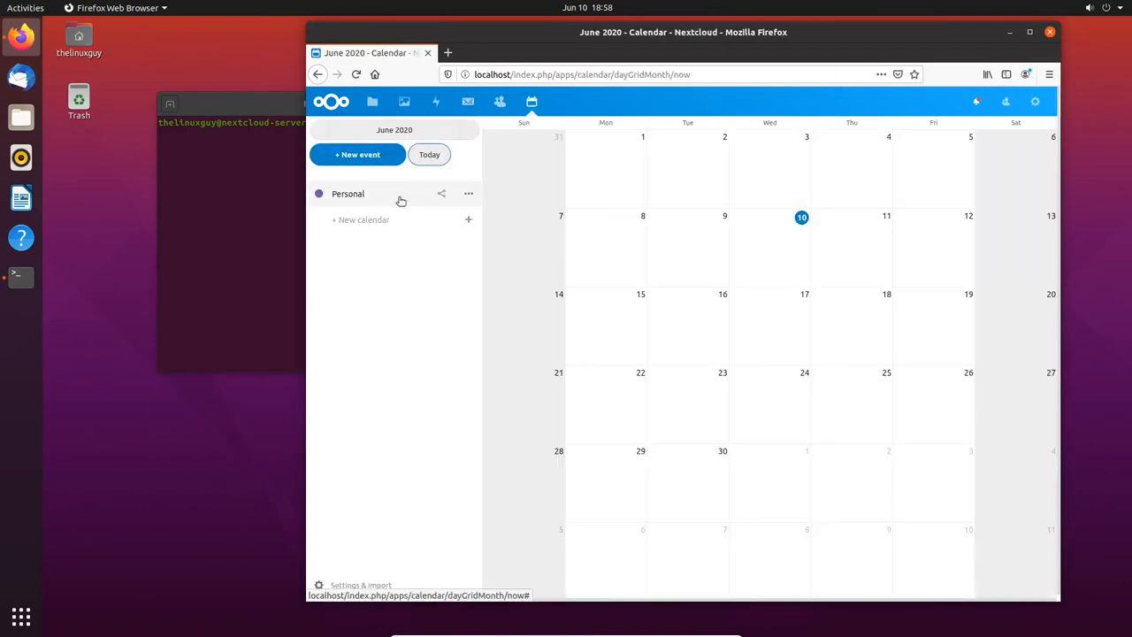
mouse_move(396, 226)
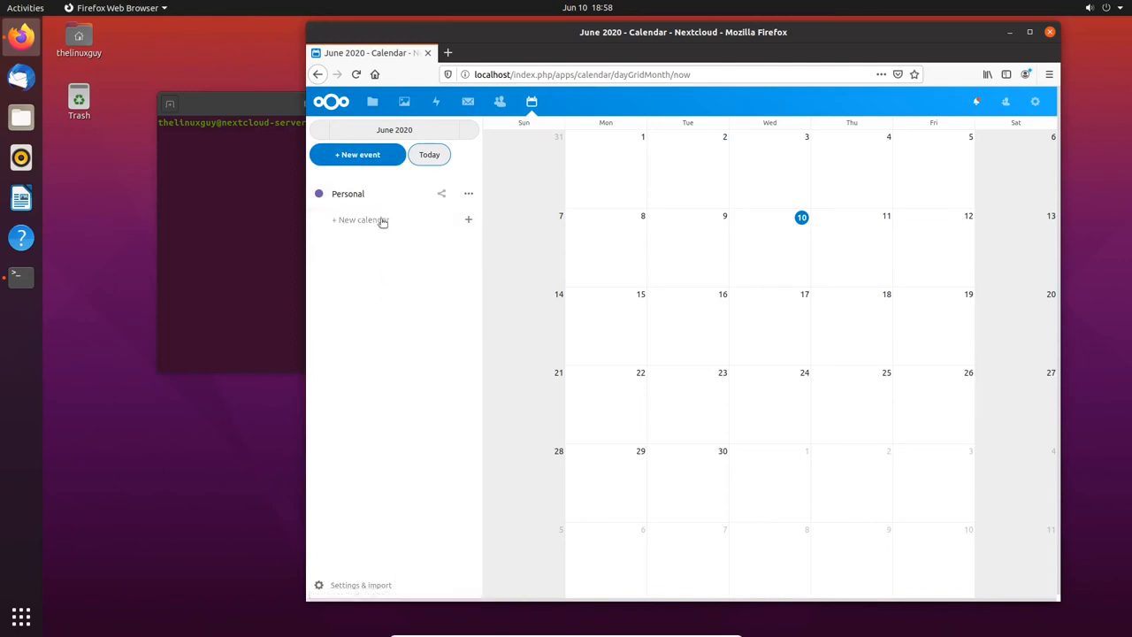
click(357, 153)
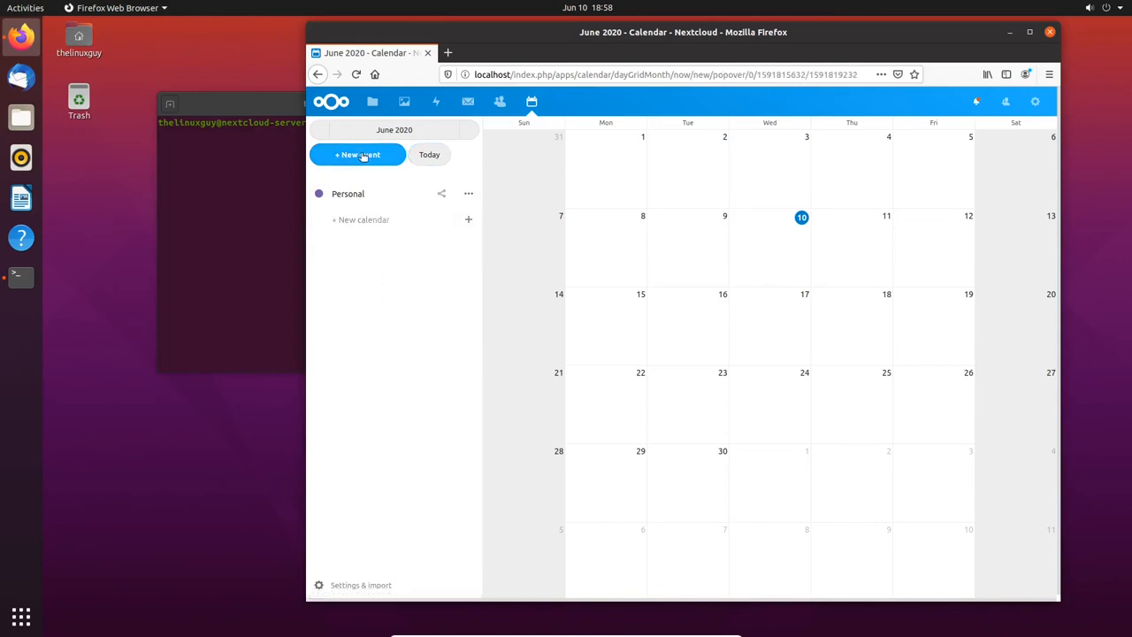
click(357, 154)
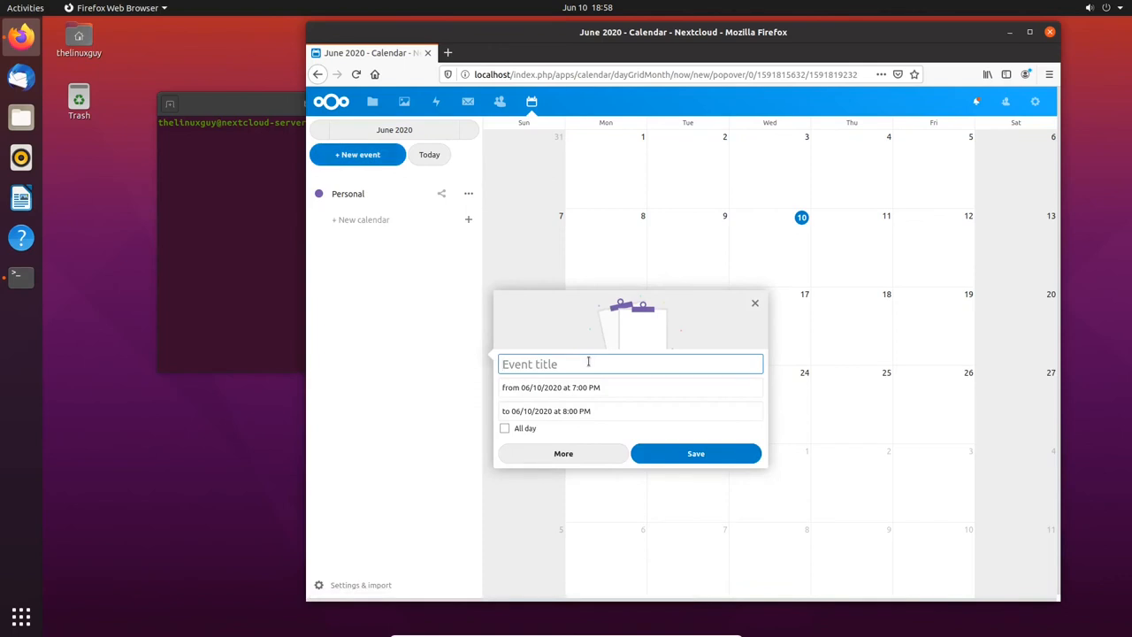
text(This is my even)
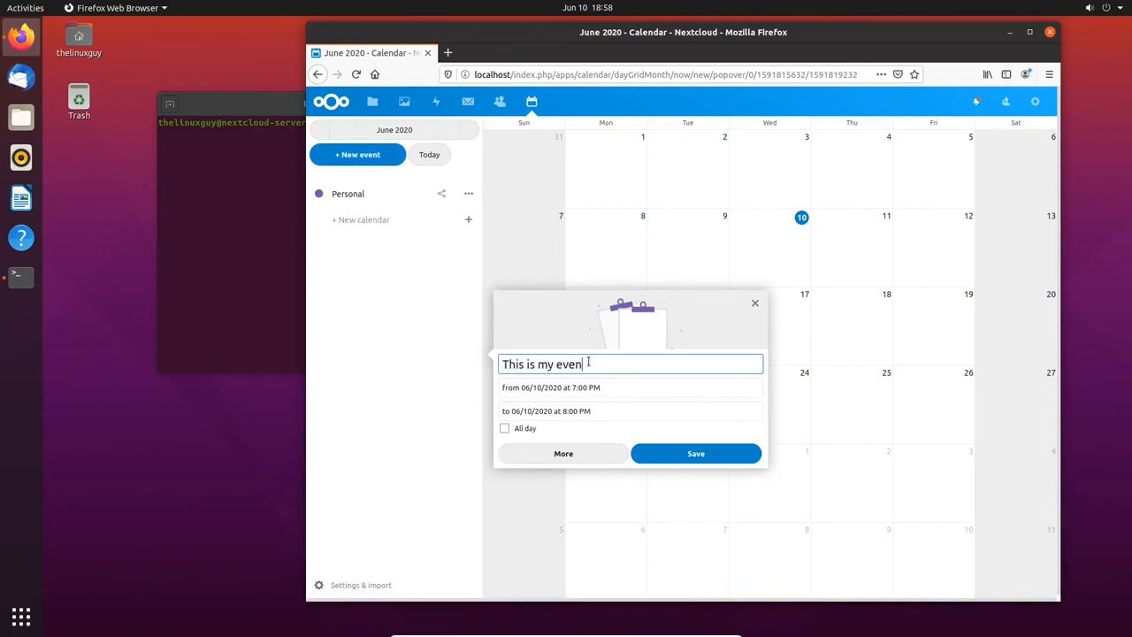
click(695, 453)
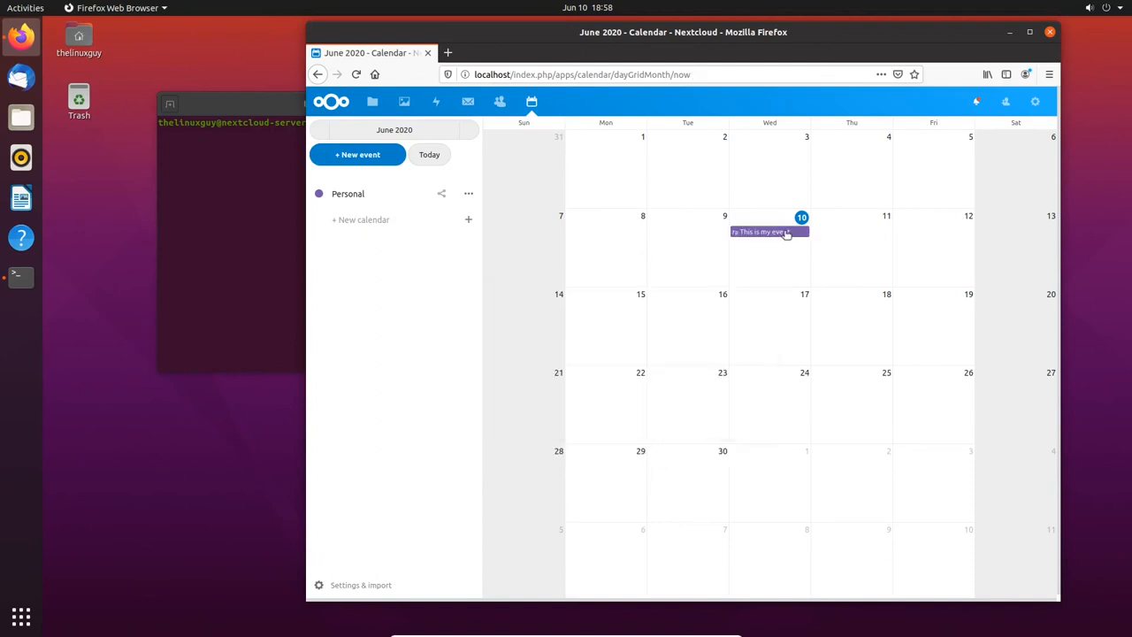
mouse_move(780, 244)
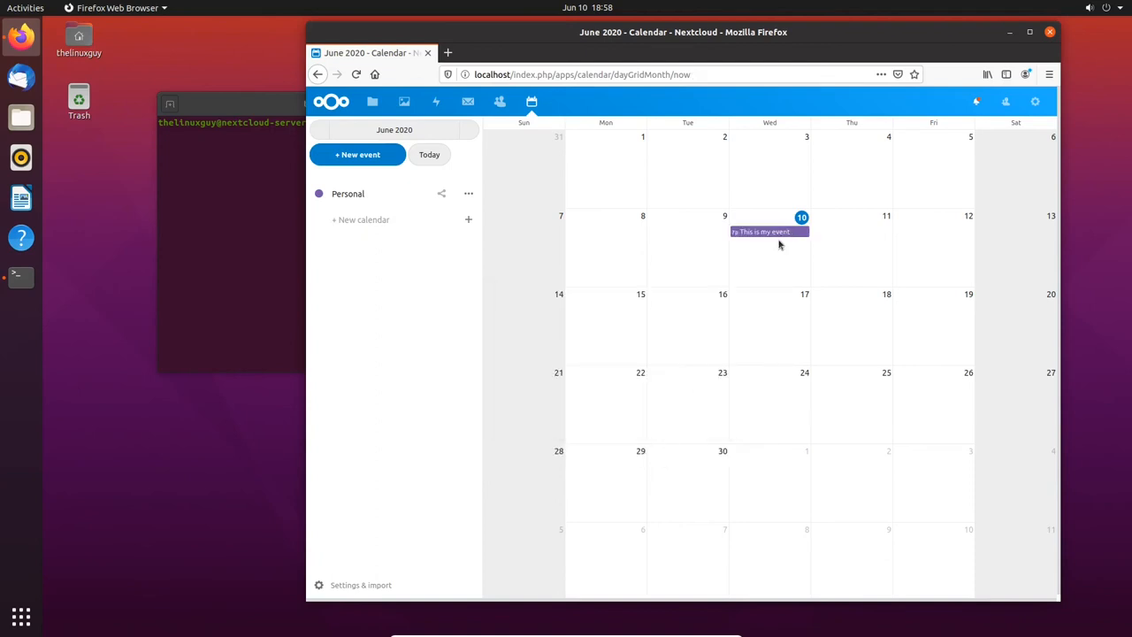
mouse_move(587, 351)
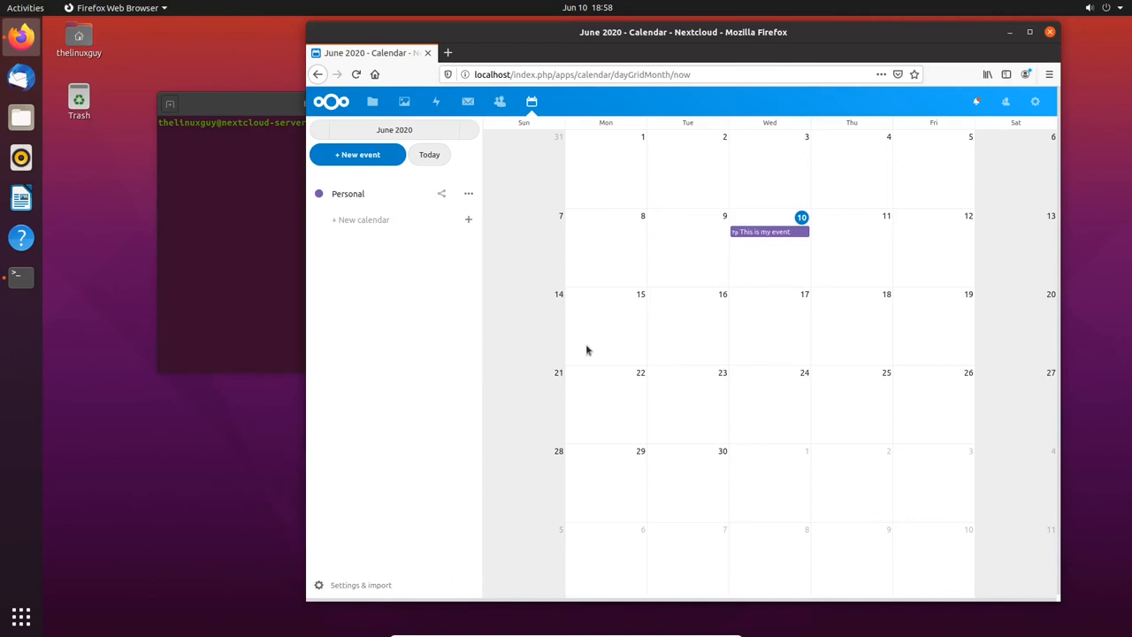
mouse_move(594, 95)
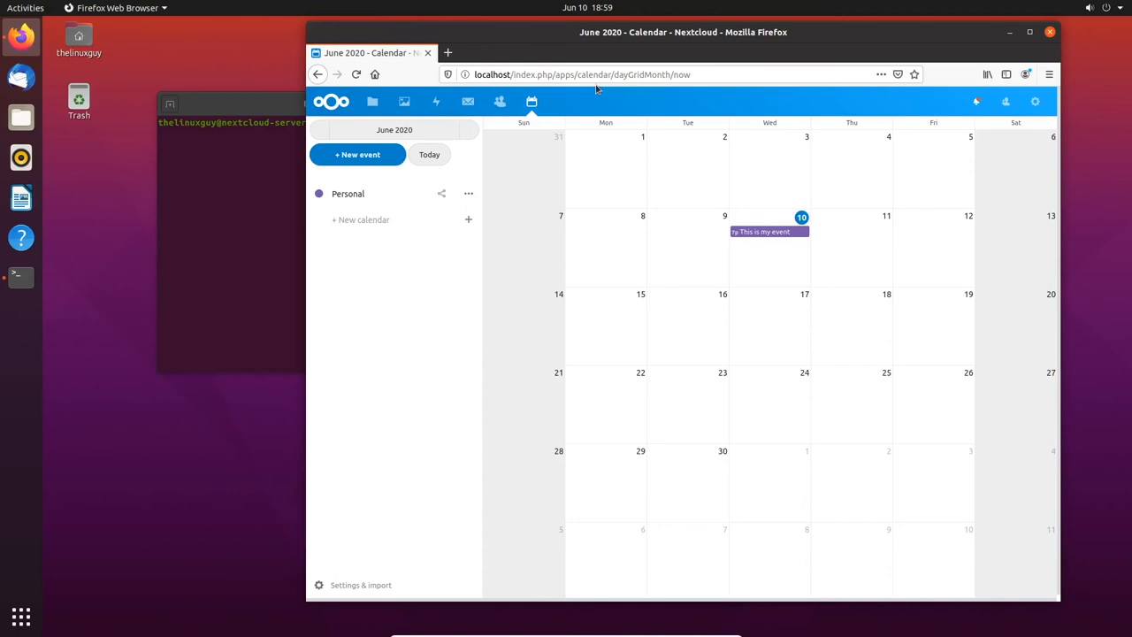
- Return to the Files app's All files list with Documents, Photos and sample files
click(371, 101)
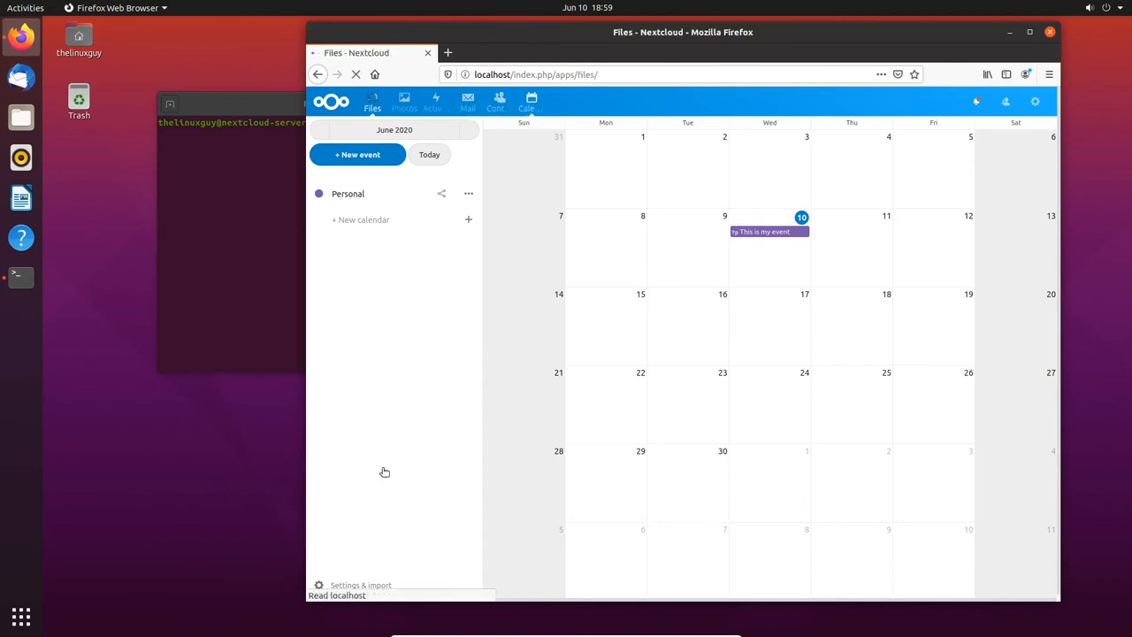
click(371, 101)
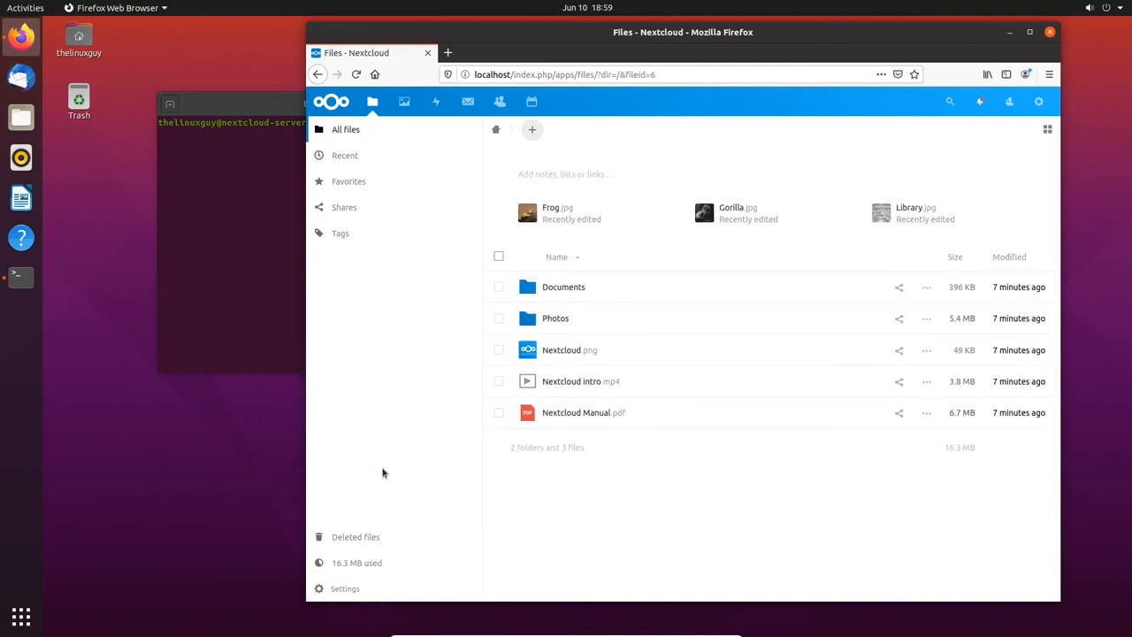
mouse_move(341, 360)
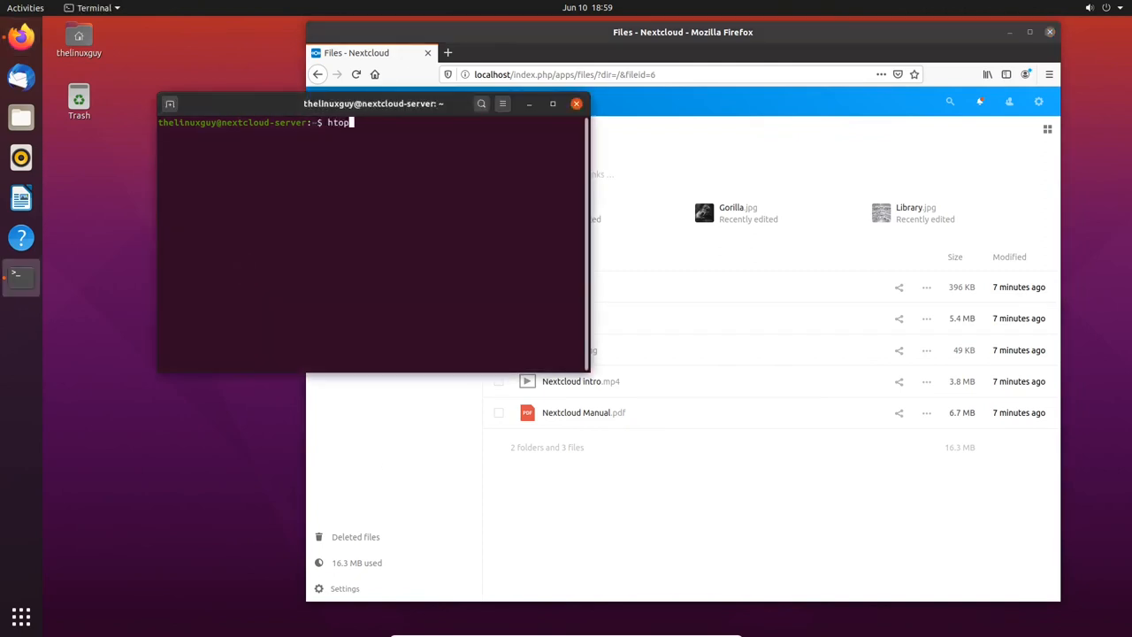
- Run htop to view running processes and resource usage, then quit back to the prompt
key(Return)
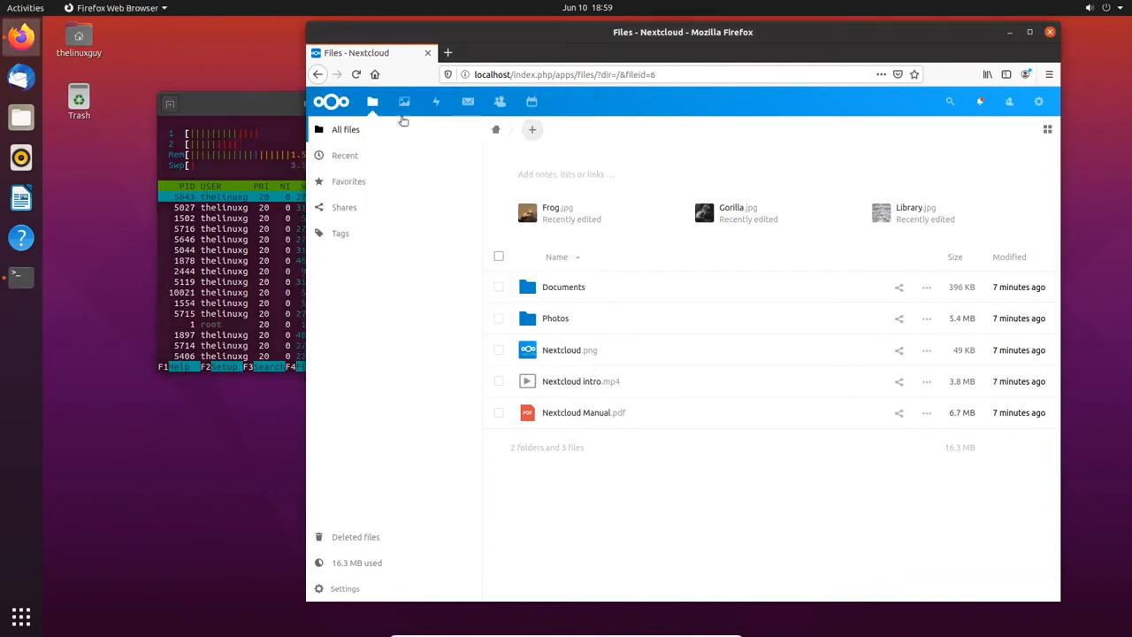
click(230, 106)
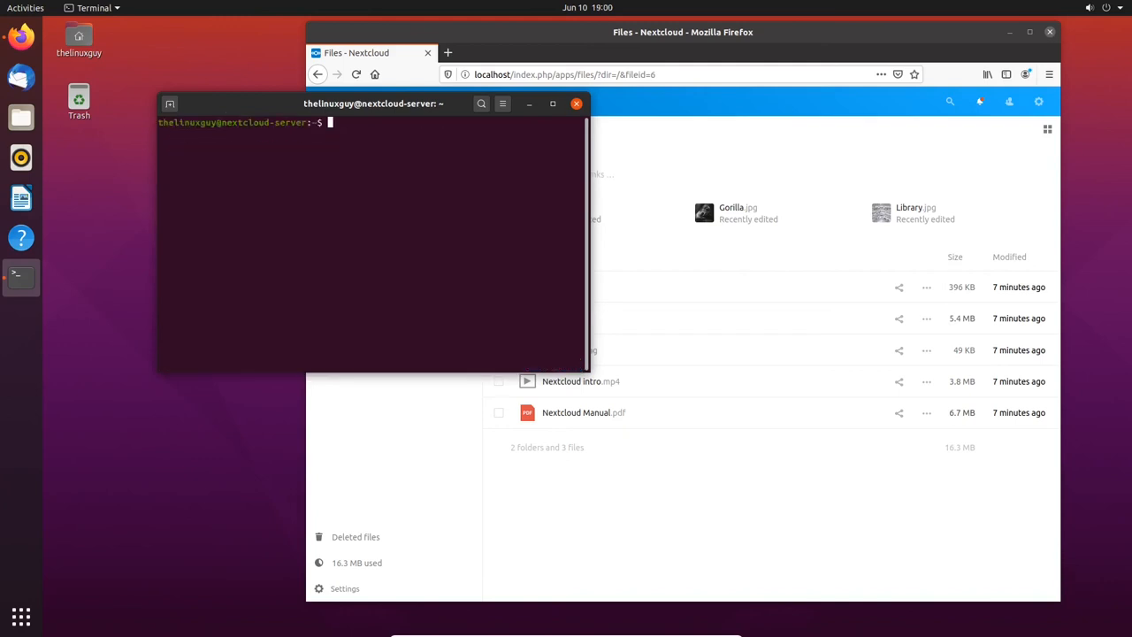
- Run ifconfig and select the enp0s3 inet address 10.0.2.15
text(ifconfig)
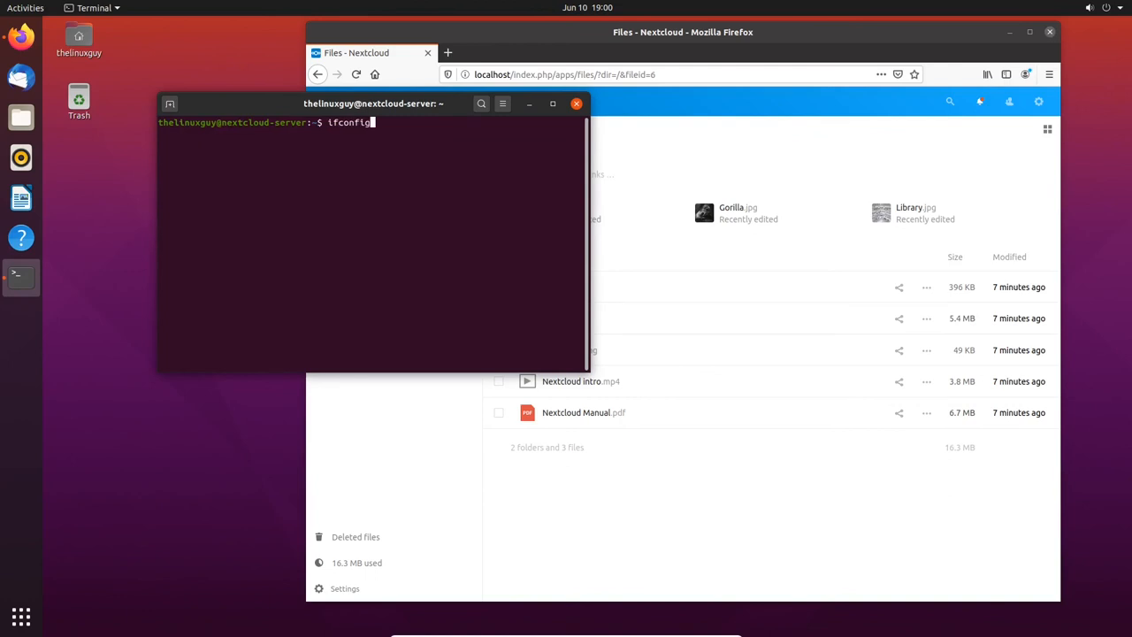
key(Return)
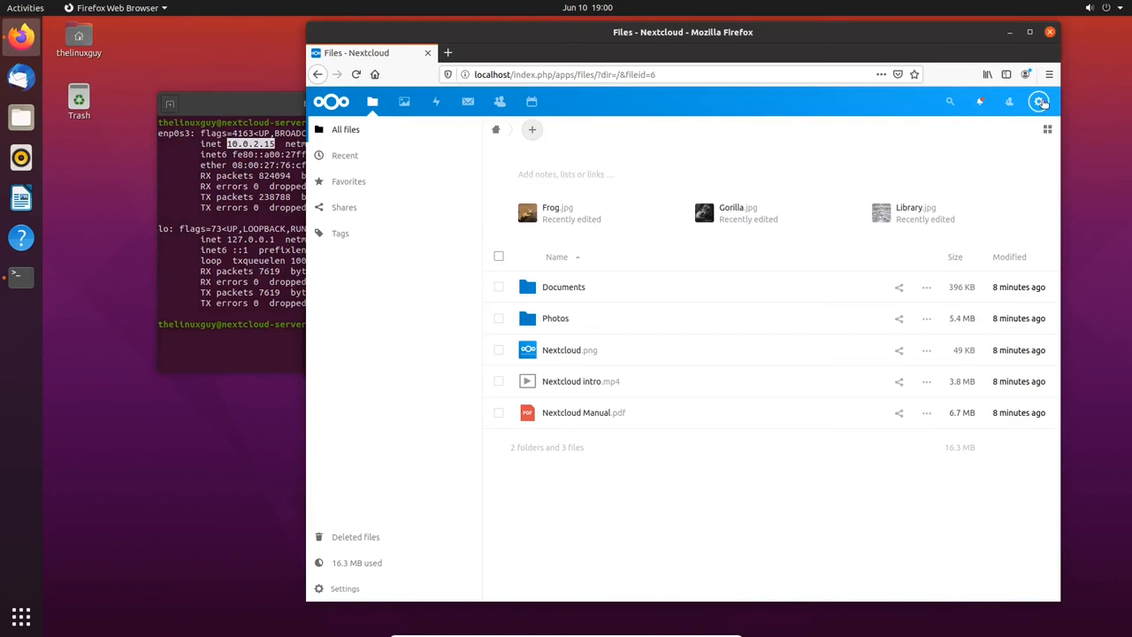
mouse_move(1040, 101)
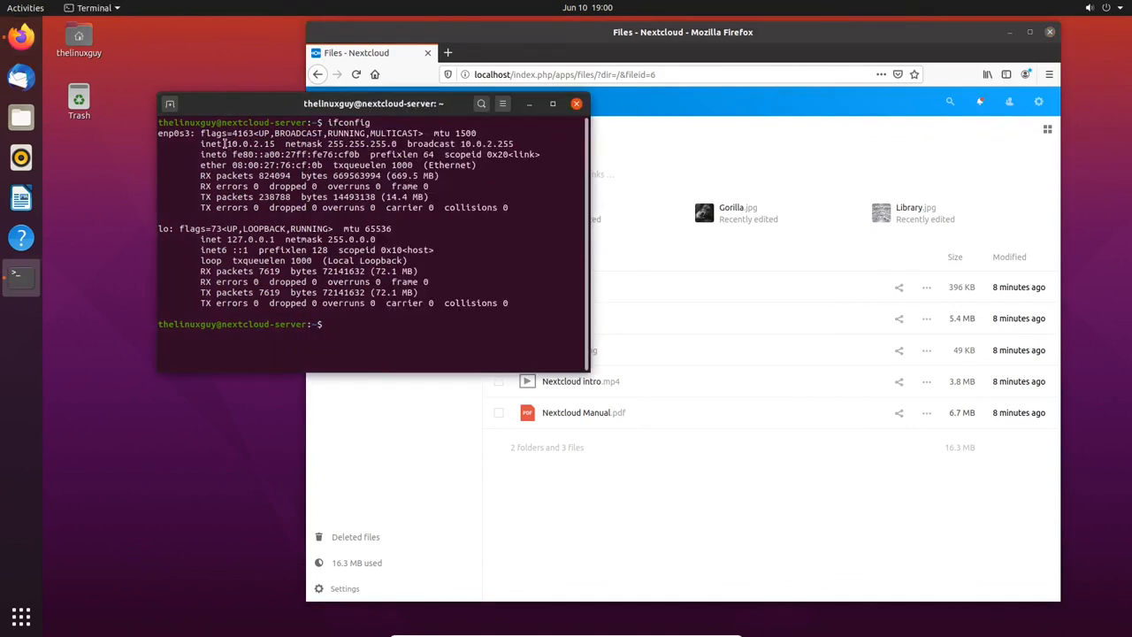
double_click(237, 144)
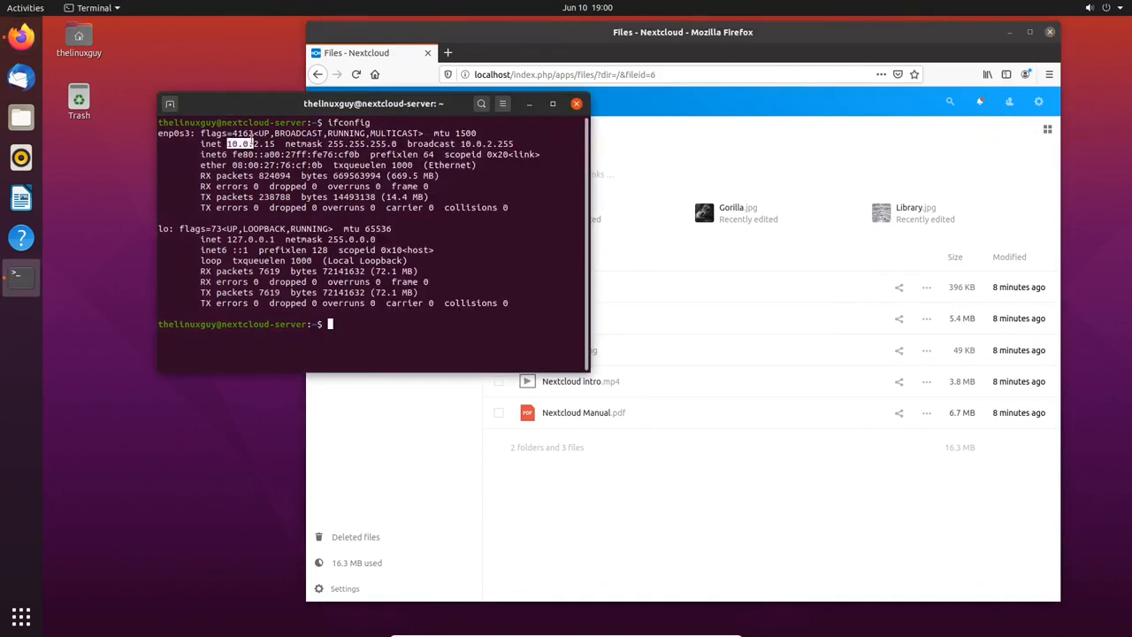